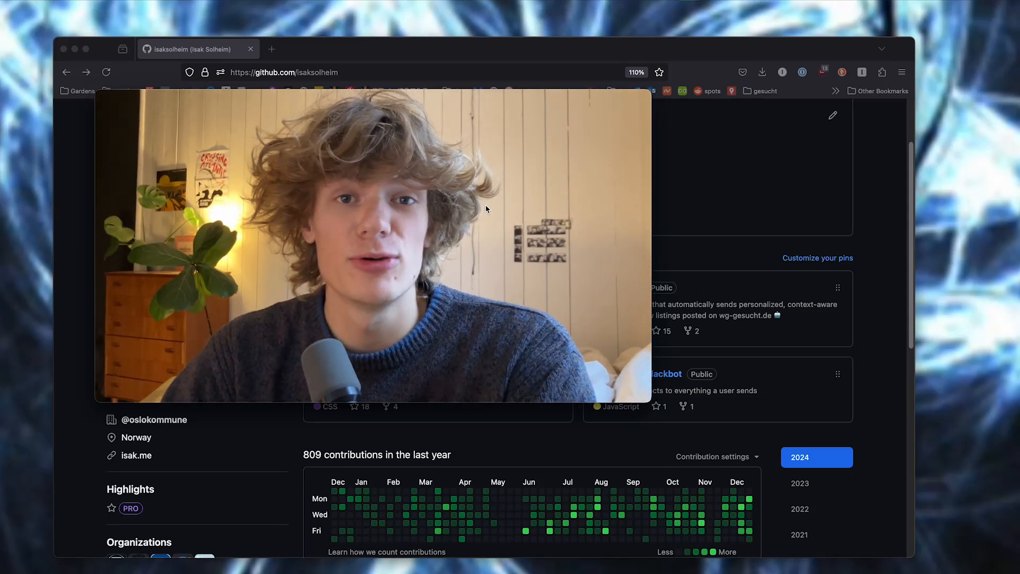
{"action": "mouse_move", "coordinate": [792, 328]}
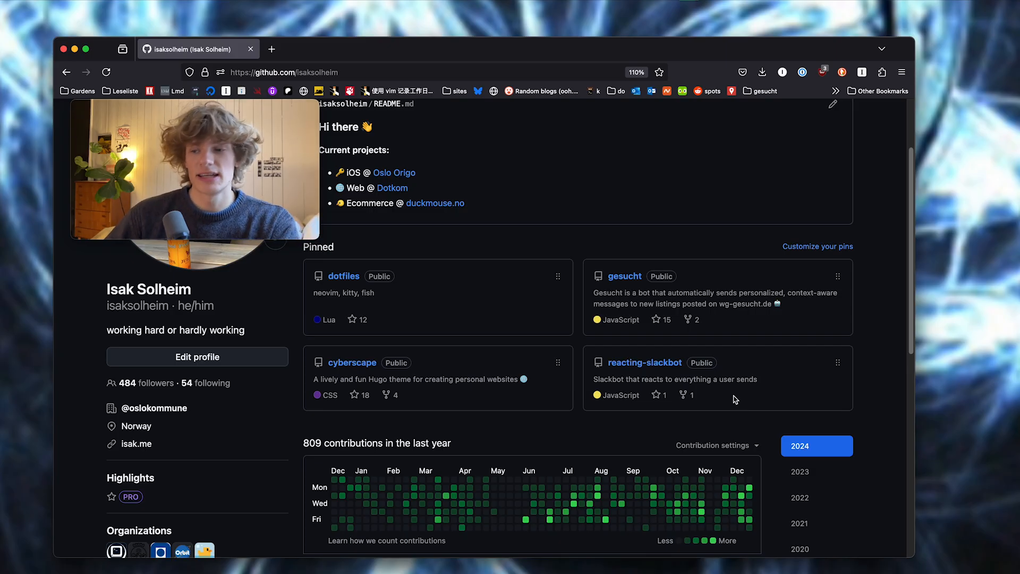
Toggle GitHub's contribution graph between 2023 (829) and 2024 (793), ending on 2024.
{"action": "scroll", "scroll_direction": "down", "scroll_amount": 3}
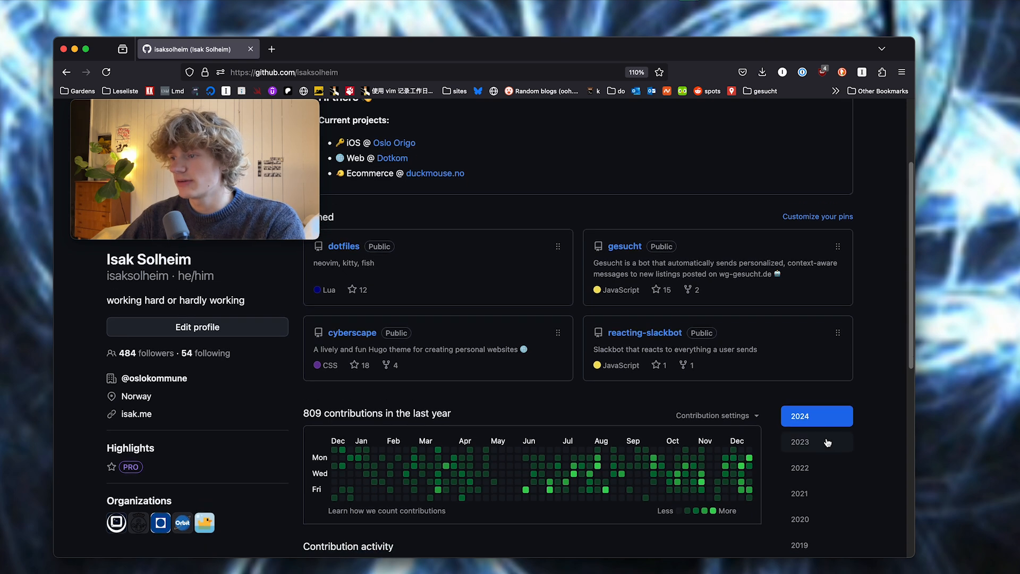
{"action": "left_click", "coordinate": [815, 441]}
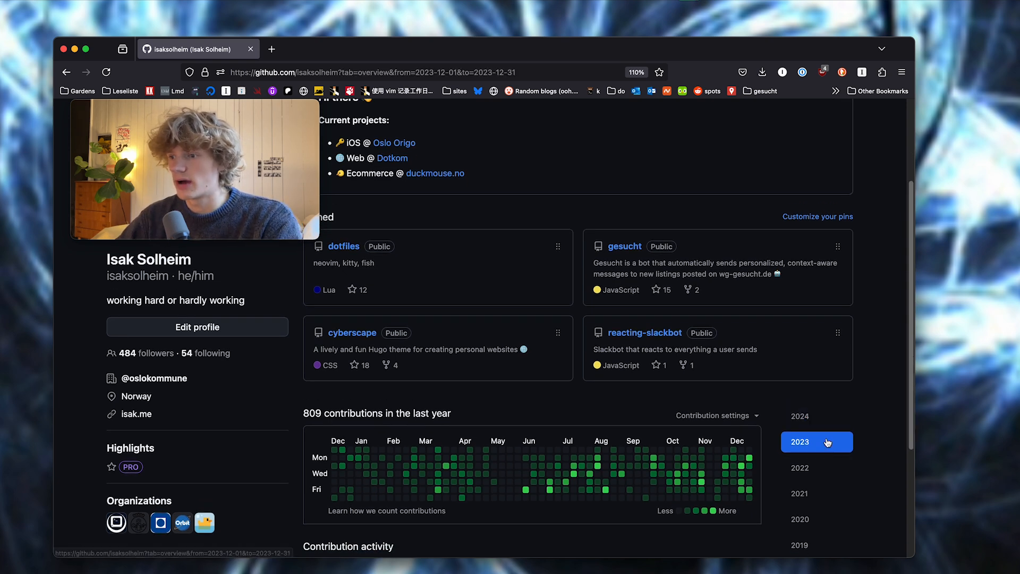
{"action": "left_click", "coordinate": [815, 442]}
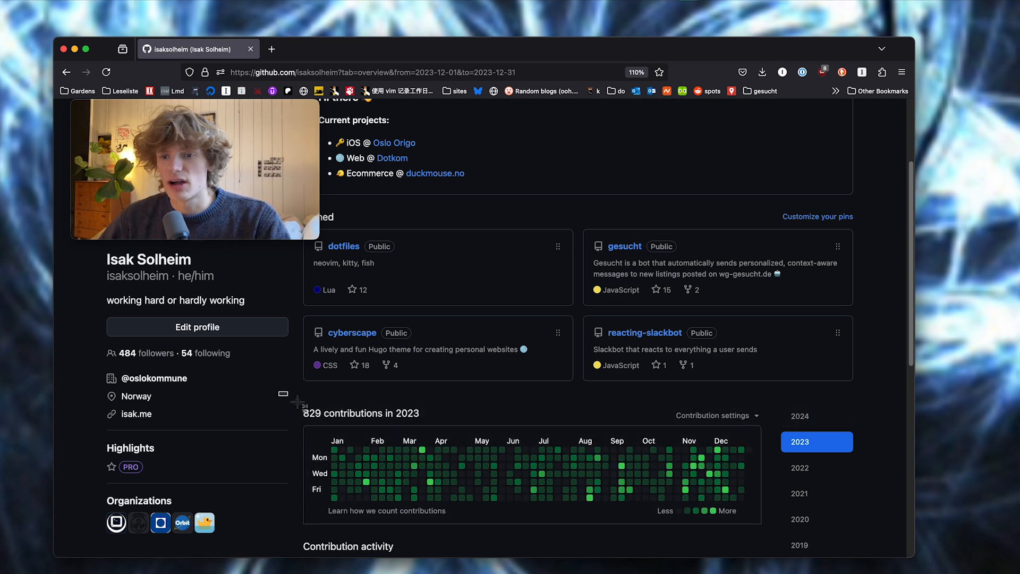
{"action": "mouse_move", "coordinate": [802, 430]}
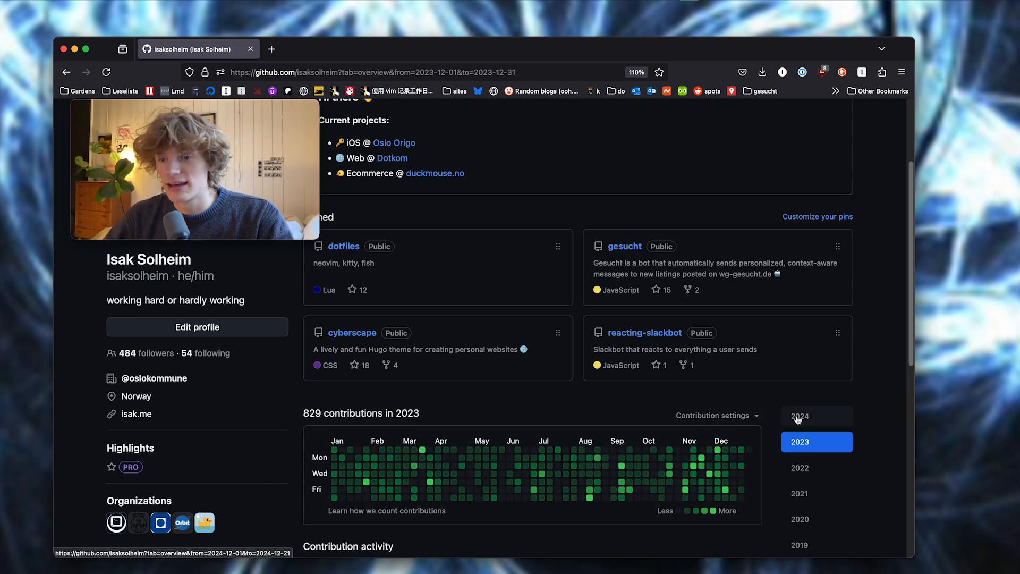
{"action": "left_click", "coordinate": [800, 417]}
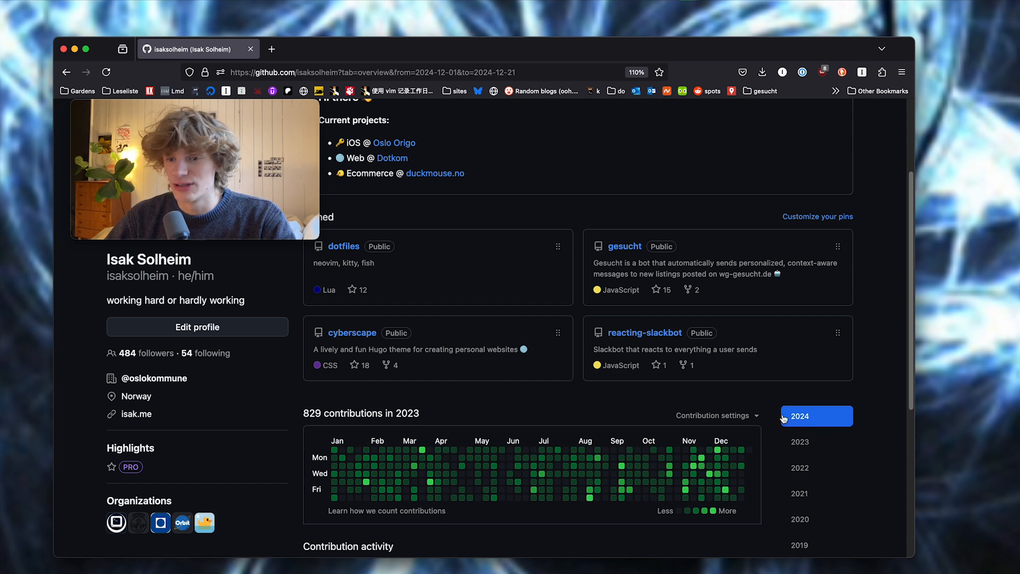
{"action": "left_click", "coordinate": [800, 415]}
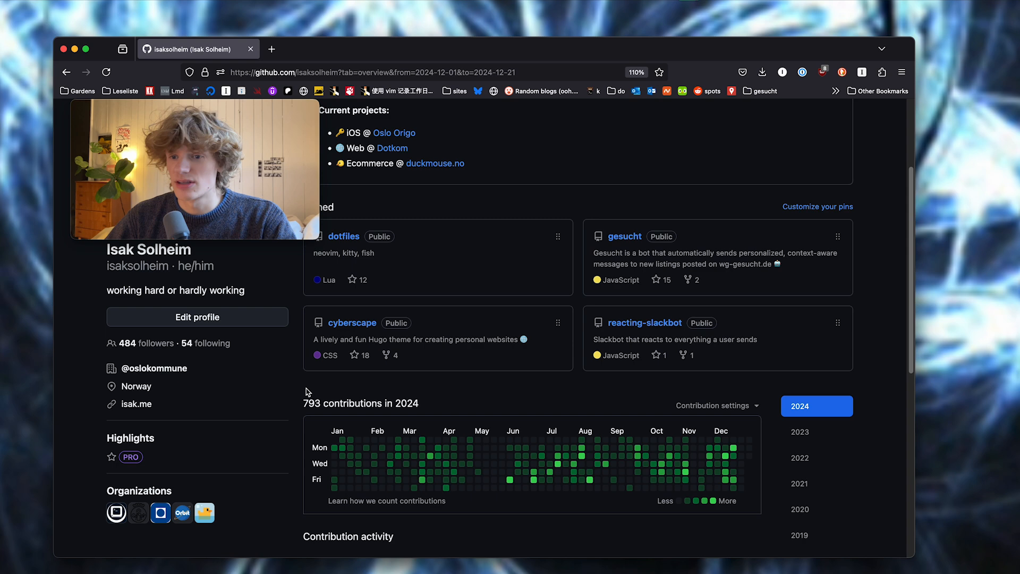
{"action": "mouse_move", "coordinate": [823, 453]}
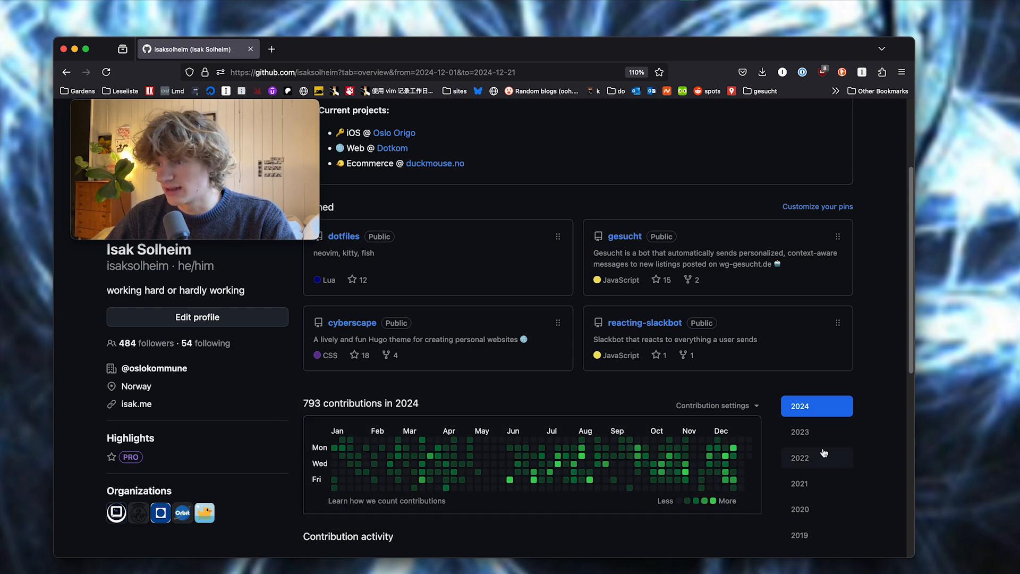
{"action": "left_click", "coordinate": [800, 432]}
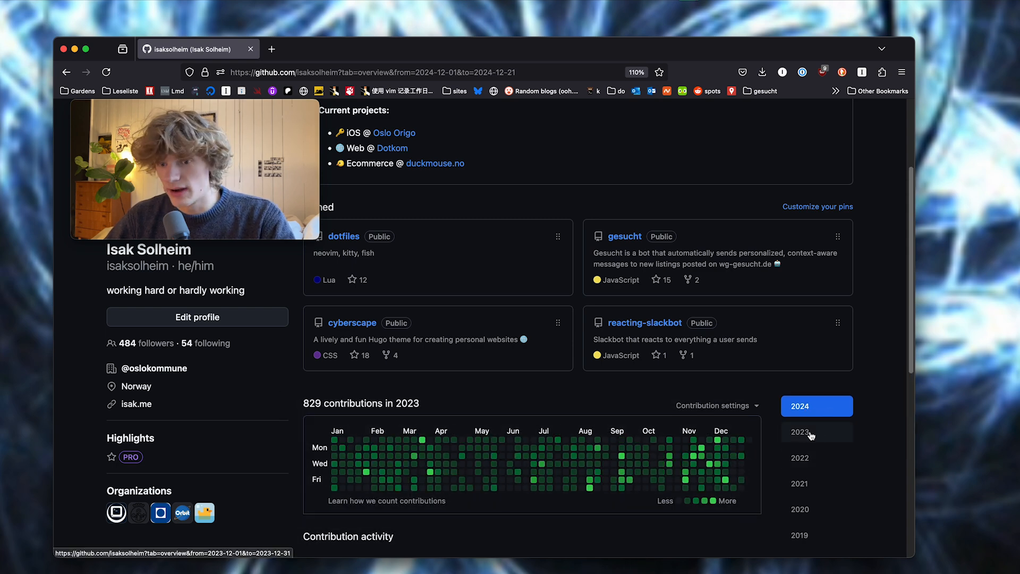
{"action": "left_click", "coordinate": [816, 405]}
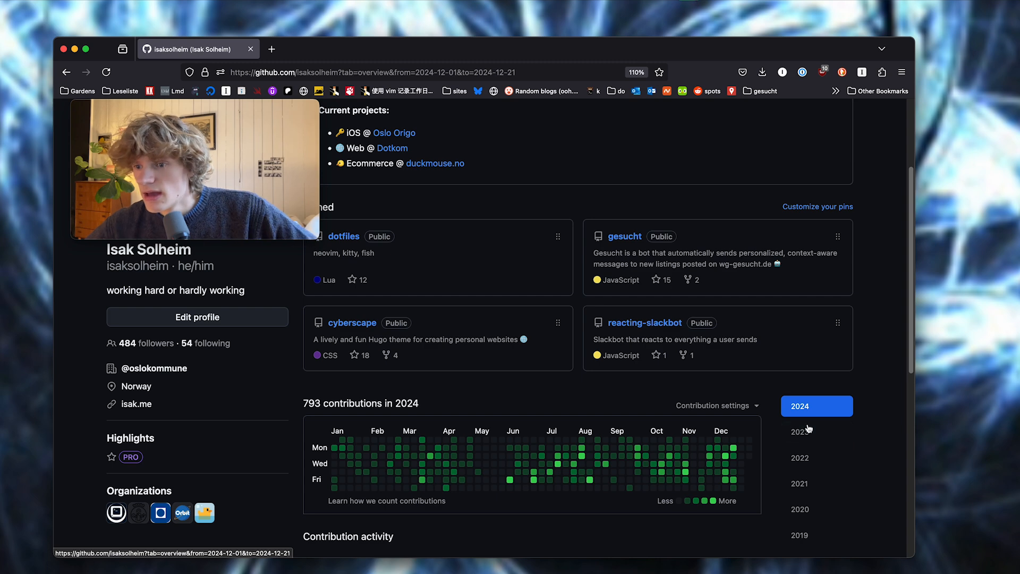
{"action": "mouse_move", "coordinate": [660, 442]}
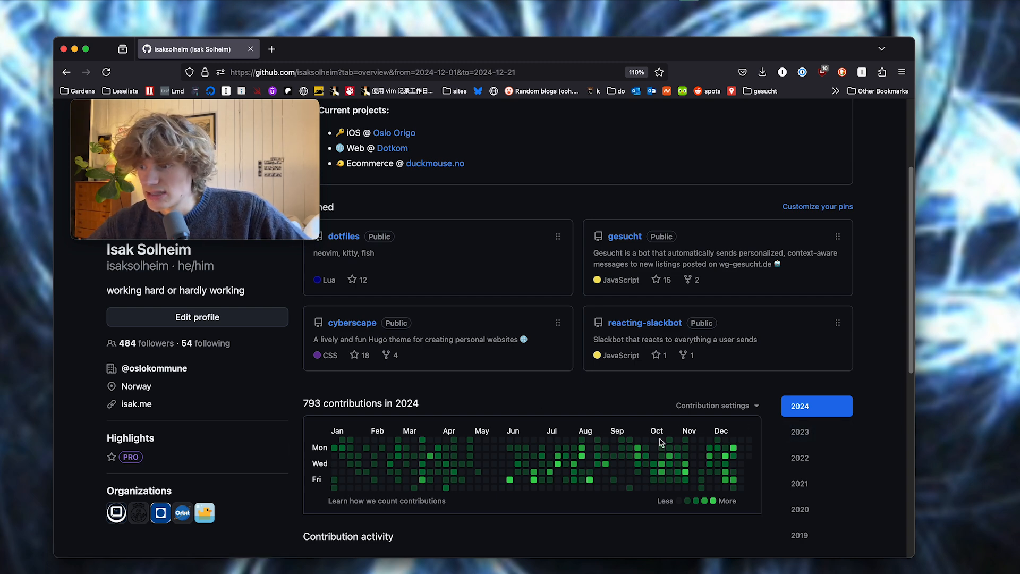
{"action": "mouse_move", "coordinate": [356, 466]}
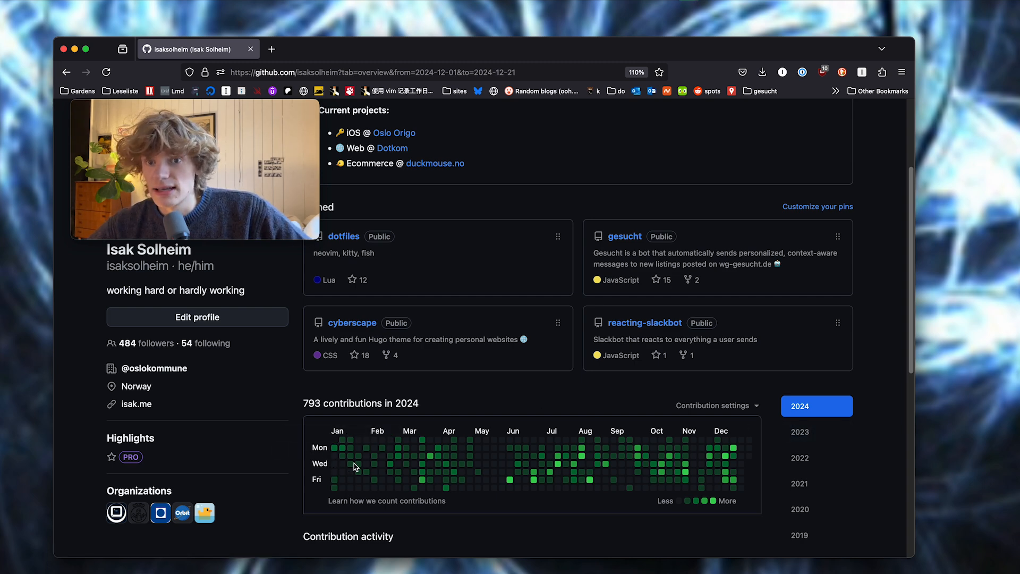
{"action": "mouse_move", "coordinate": [488, 452]}
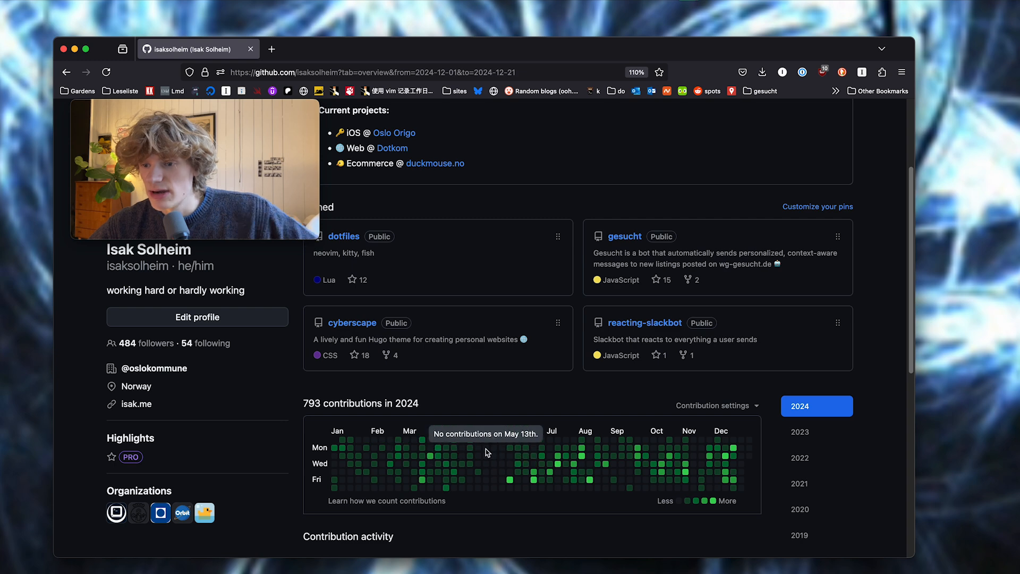
{"action": "mouse_move", "coordinate": [331, 420]}
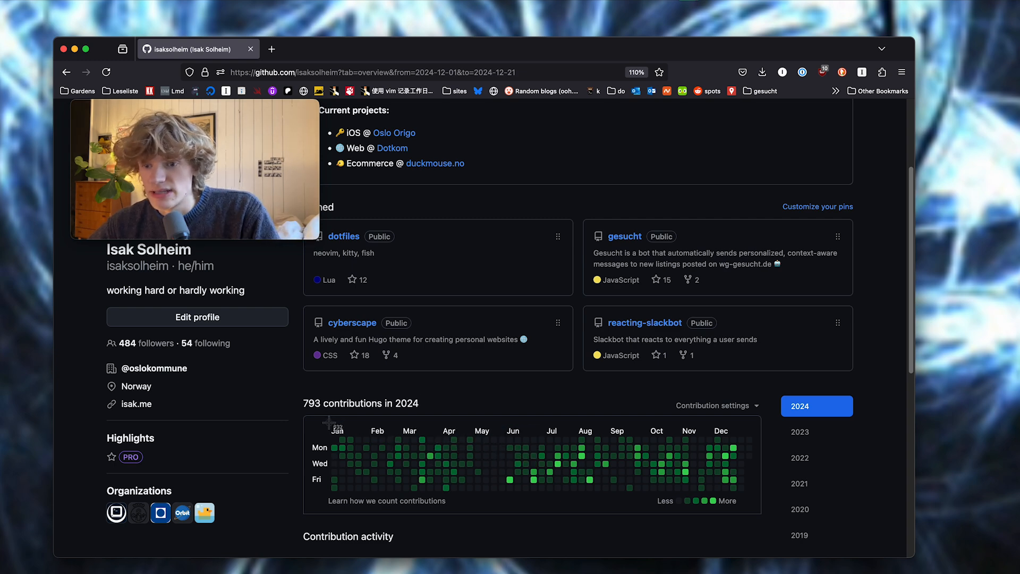
{"action": "mouse_move", "coordinate": [333, 421]}
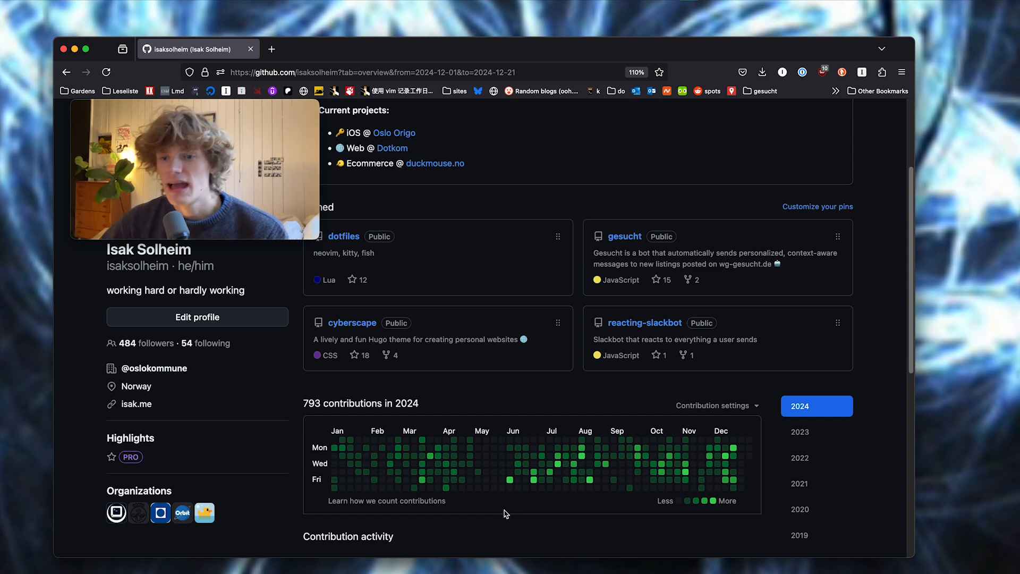
{"action": "mouse_move", "coordinate": [328, 373]}
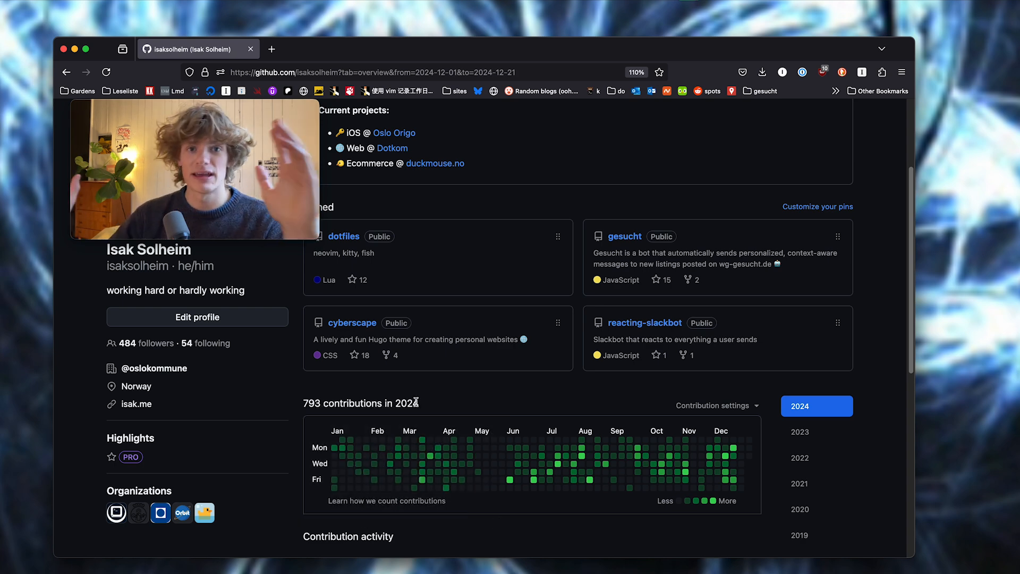
{"action": "scroll", "scroll_direction": "down", "scroll_amount": 3}
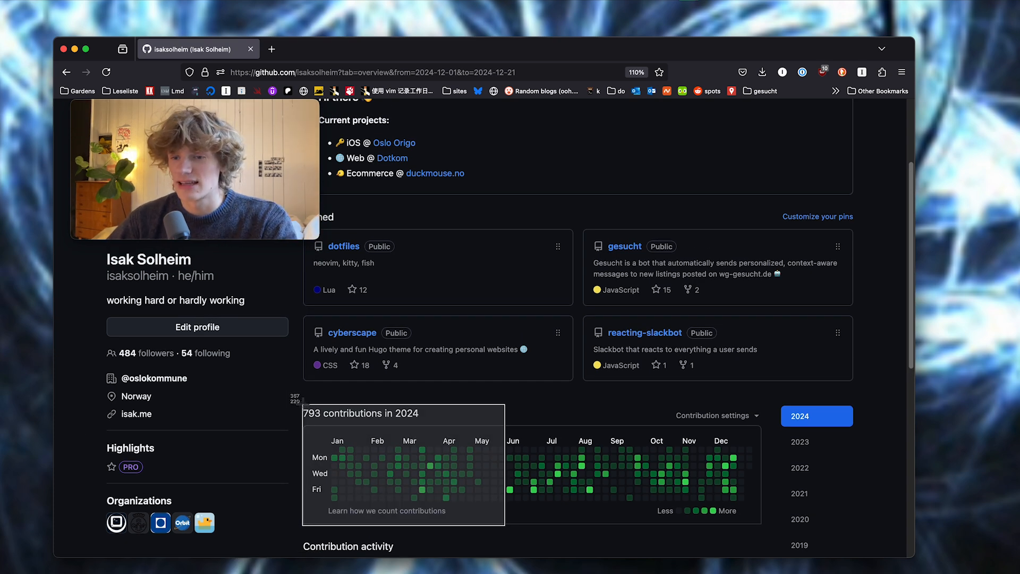
{"action": "mouse_move", "coordinate": [387, 394]}
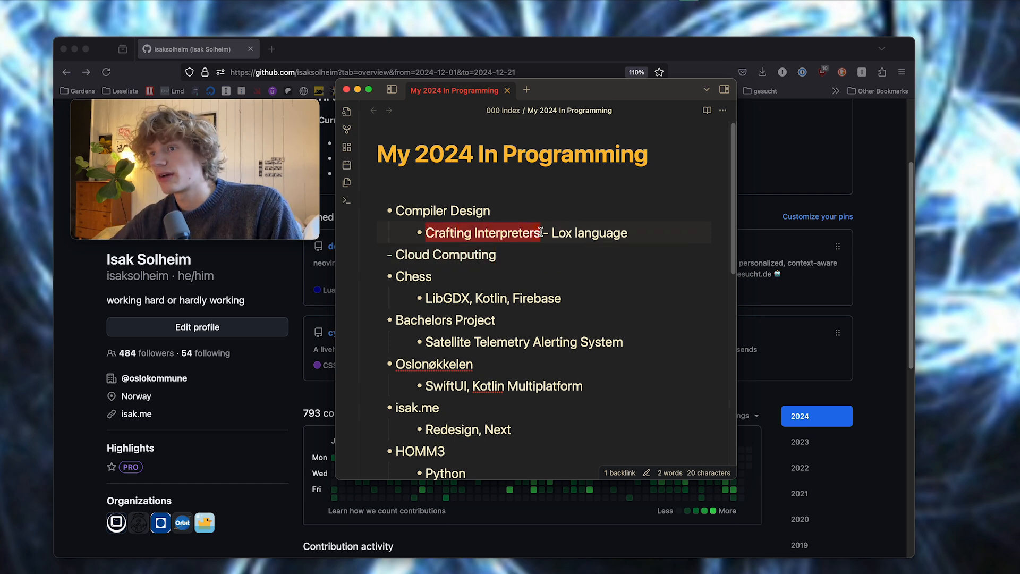
Follow the note's Crafting Interpreters link to a Kagi web search for it.
{"action": "left_click", "coordinate": [396, 49]}
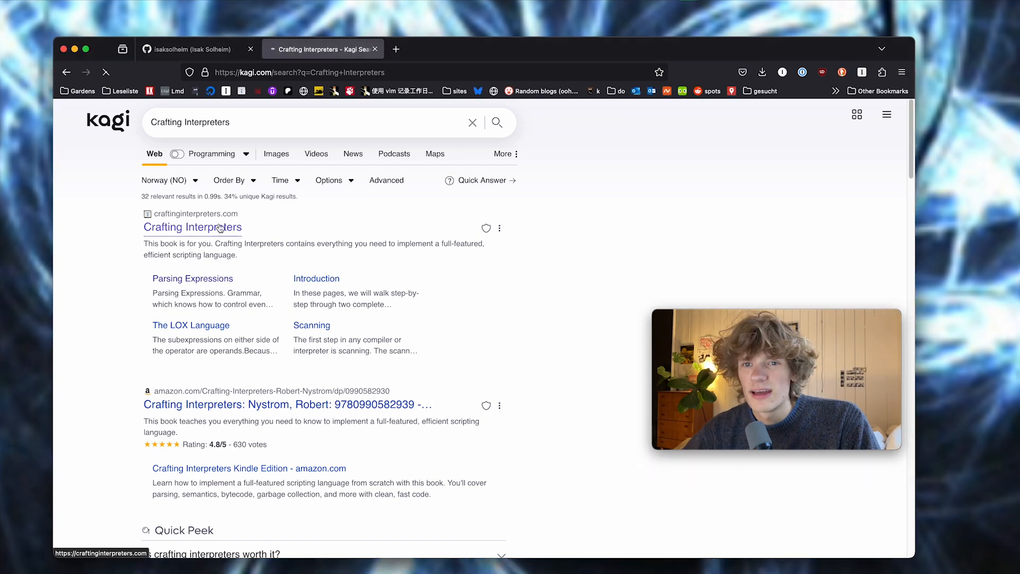
Open craftinginterpreters.com from the results and scroll through its homepage intro.
{"action": "left_click", "coordinate": [192, 227]}
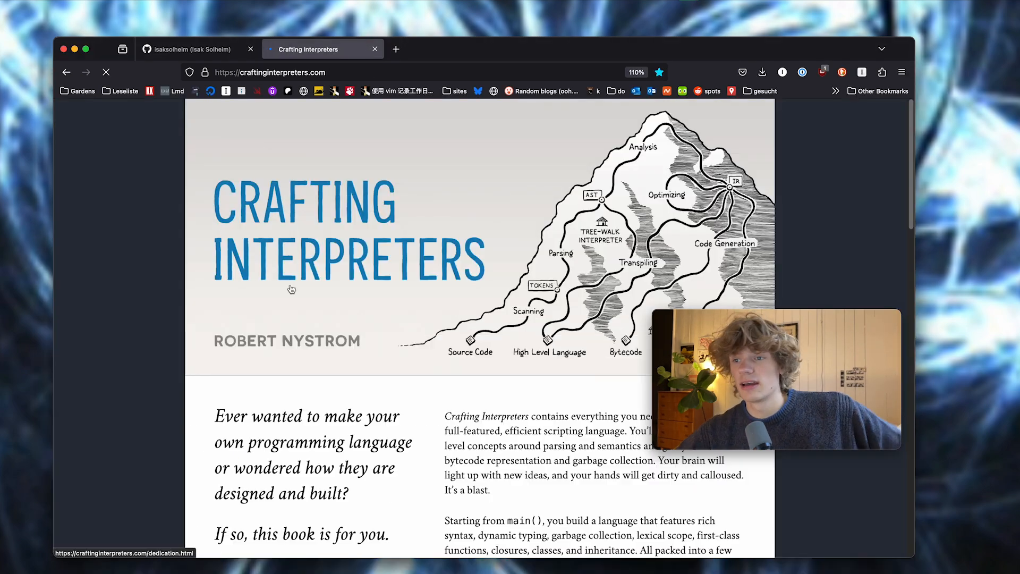
{"action": "scroll", "scroll_direction": "down", "scroll_amount": 3}
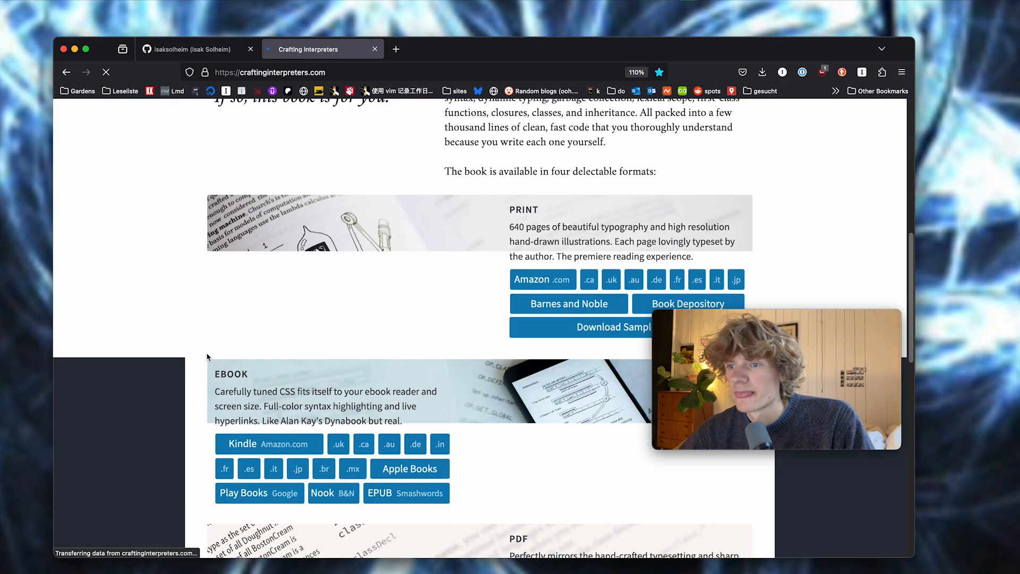
{"action": "scroll", "scroll_direction": "down", "scroll_amount": 3}
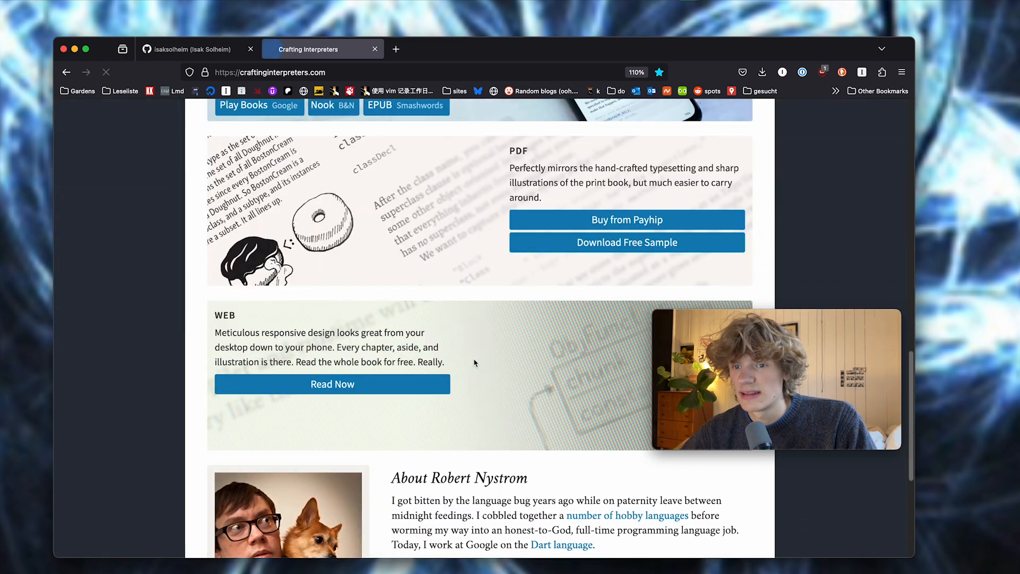
{"action": "scroll", "scroll_direction": "down", "scroll_amount": 3}
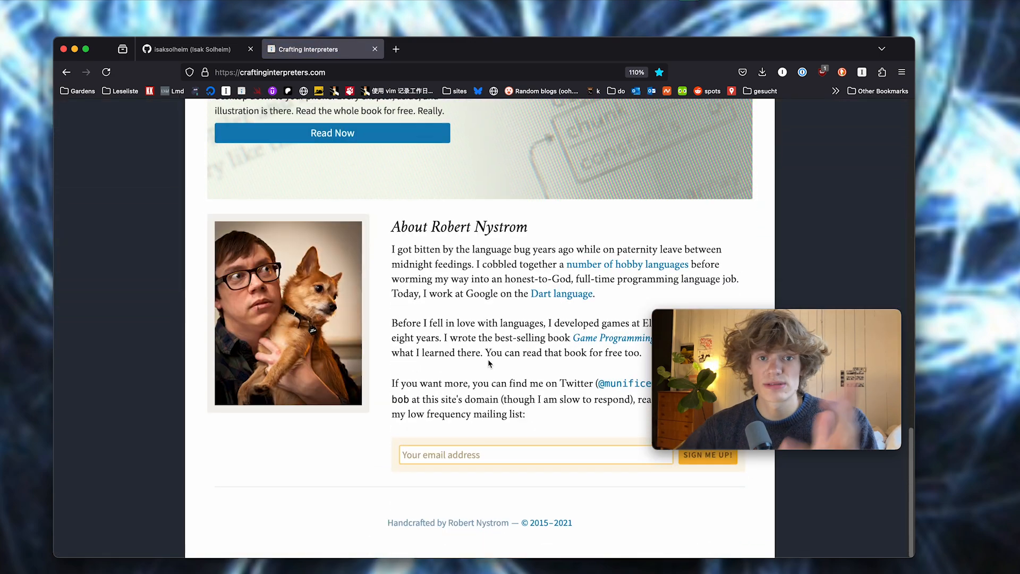
{"action": "scroll", "scroll_direction": "up", "scroll_amount": 3}
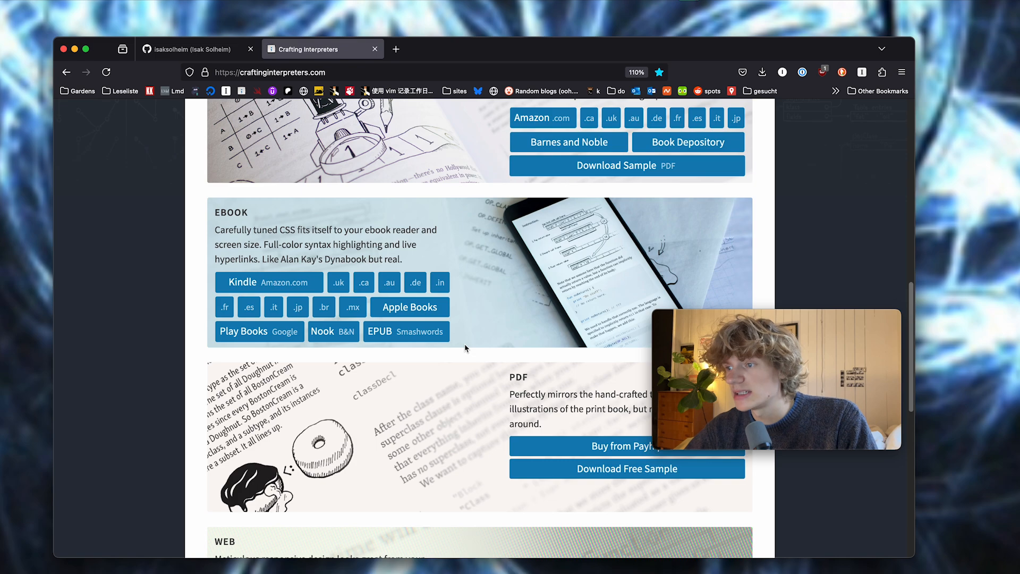
{"action": "scroll", "scroll_direction": "up", "scroll_amount": 3}
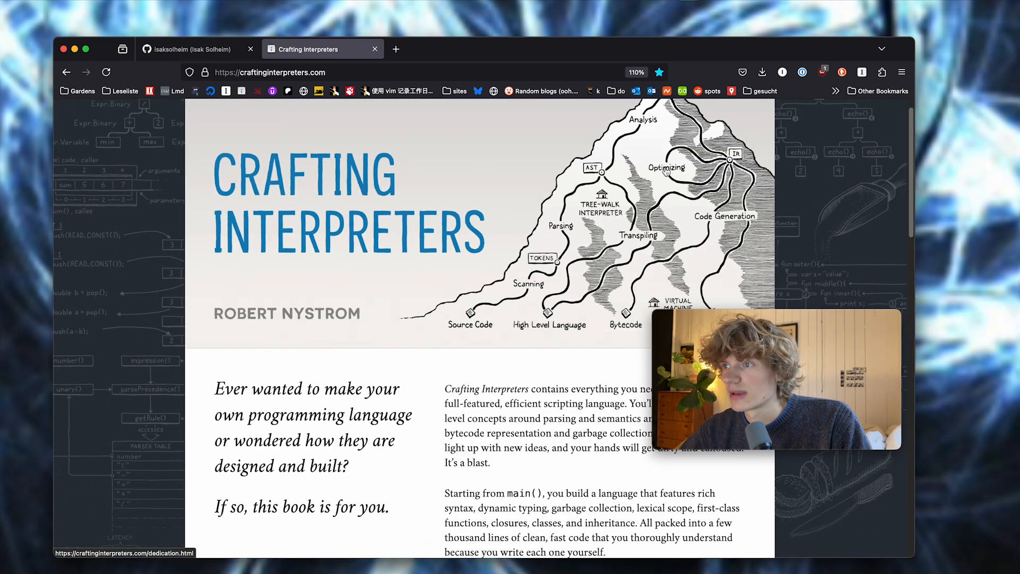
{"action": "scroll", "scroll_direction": "down", "scroll_amount": 3}
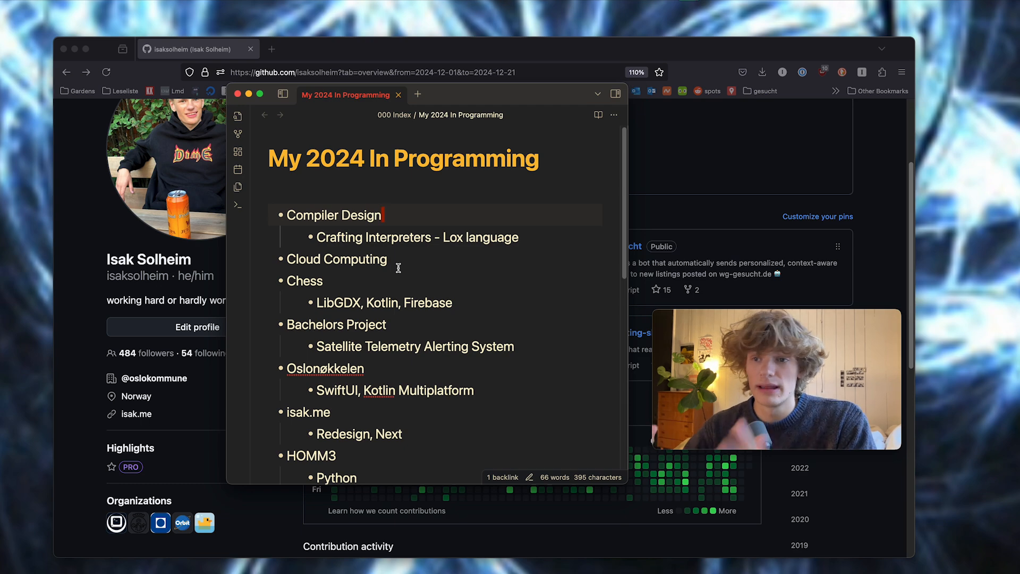
{"action": "mouse_move", "coordinate": [237, 134]}
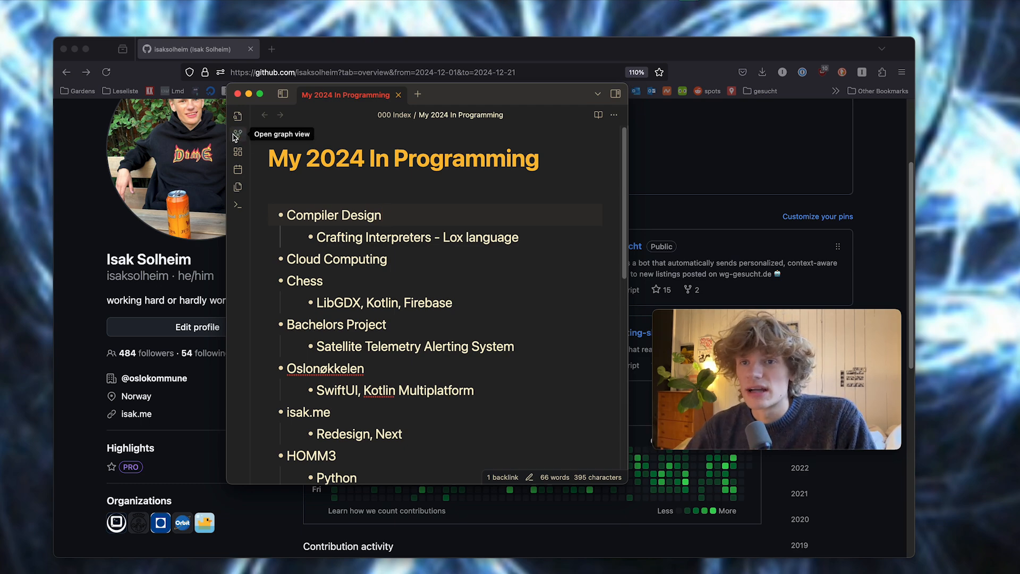
Open Obsidian's graph view and click around the Cloud Computing node.
{"action": "left_click", "coordinate": [237, 134]}
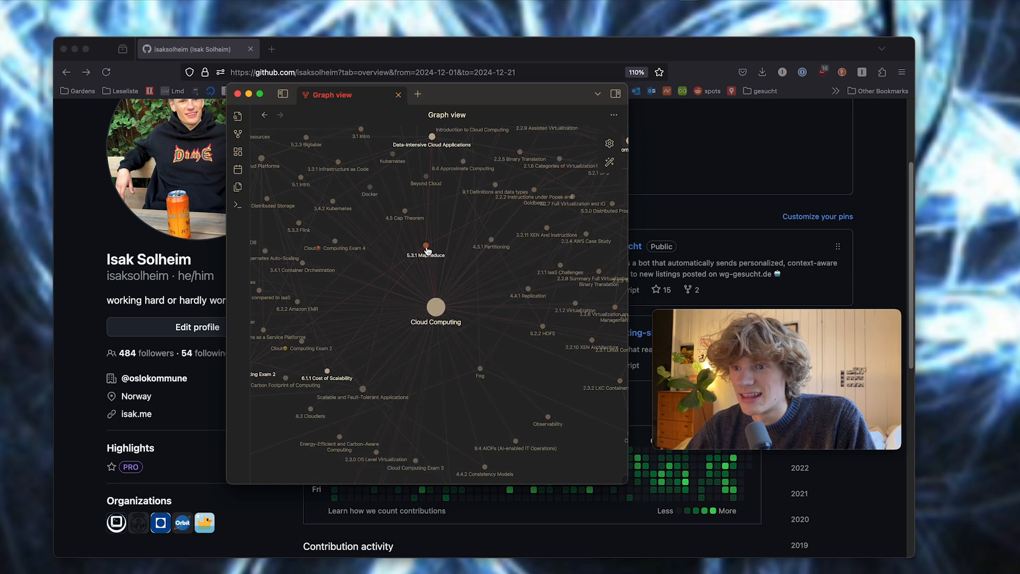
{"action": "left_click", "coordinate": [426, 247]}
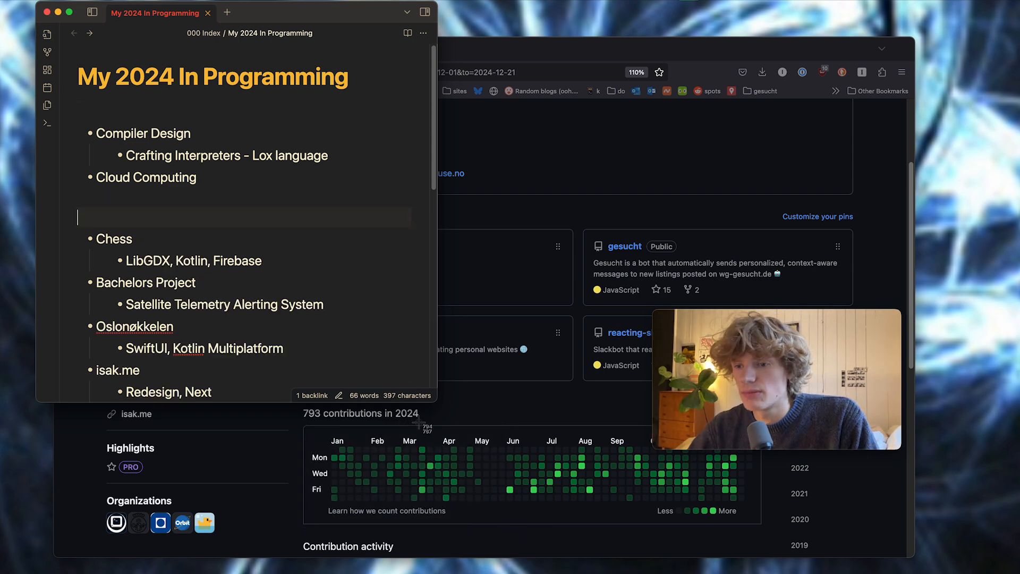
Scroll the note and follow the LibGDX link in the Chess entry.
{"action": "scroll", "scroll_direction": "down", "scroll_amount": 3}
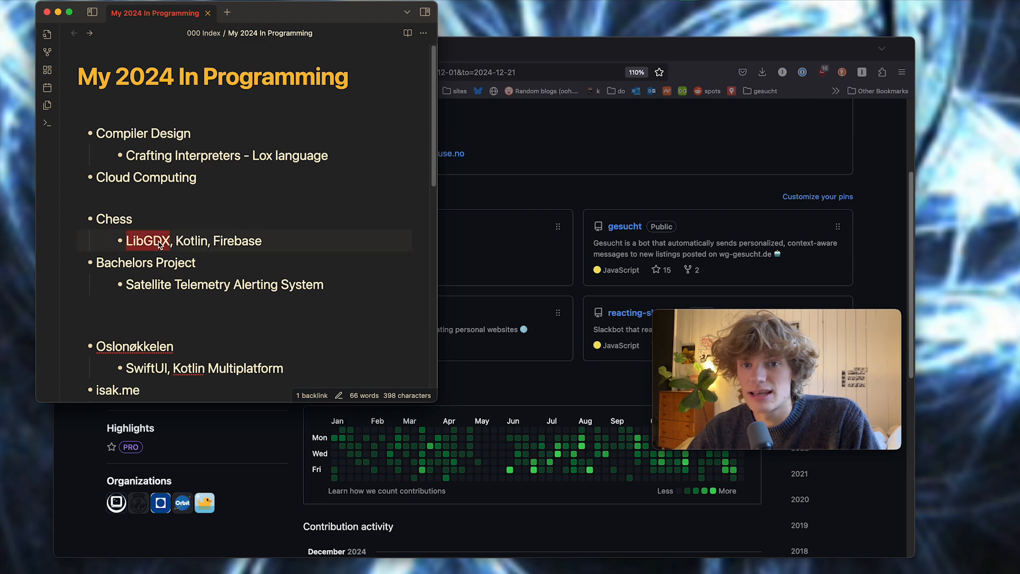
{"action": "left_click", "coordinate": [147, 240]}
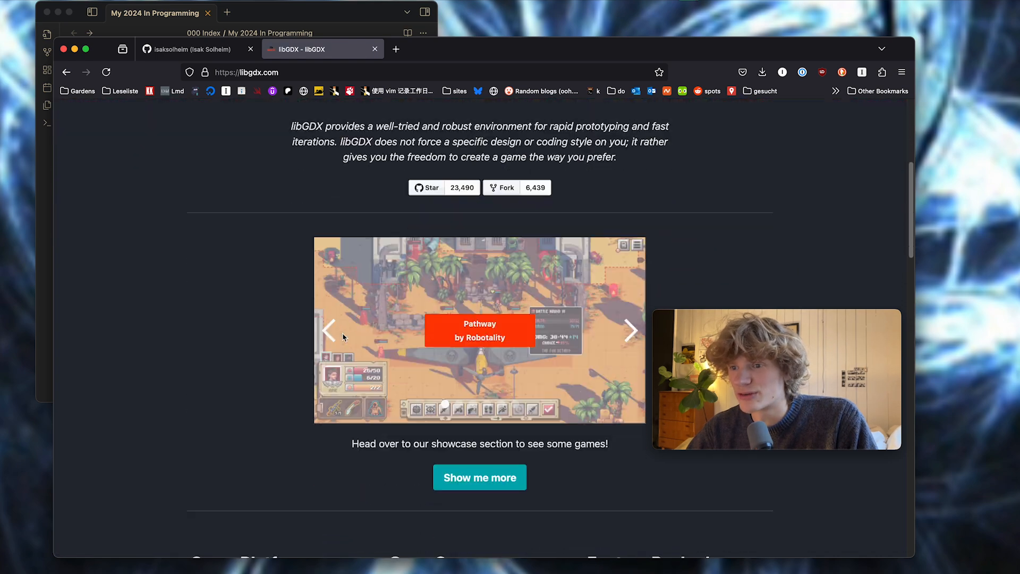
Scroll the libGDX homepage down to the game showcase carousel.
{"action": "scroll", "scroll_direction": "down", "scroll_amount": 3}
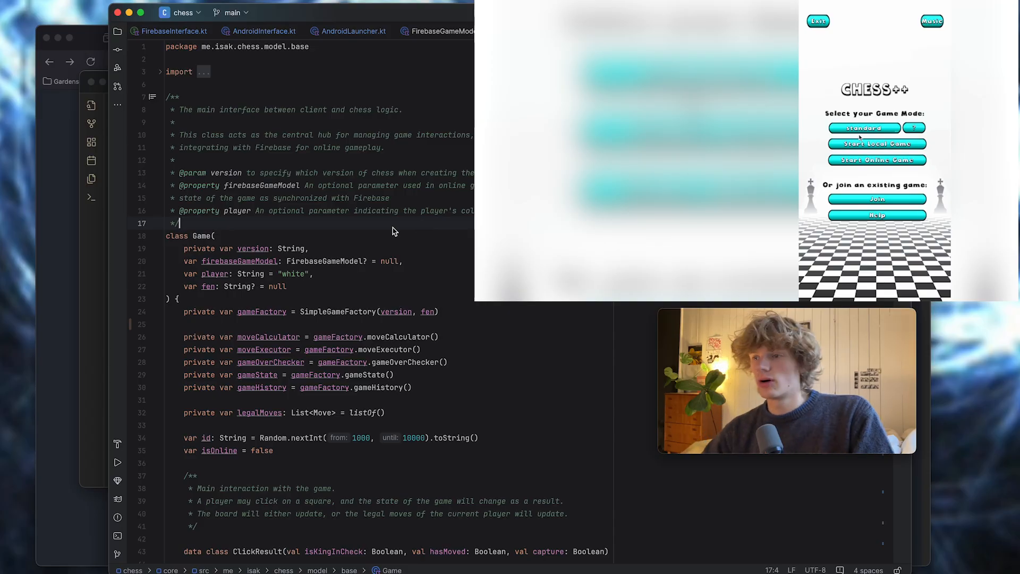
{"action": "left_click", "coordinate": [864, 127]}
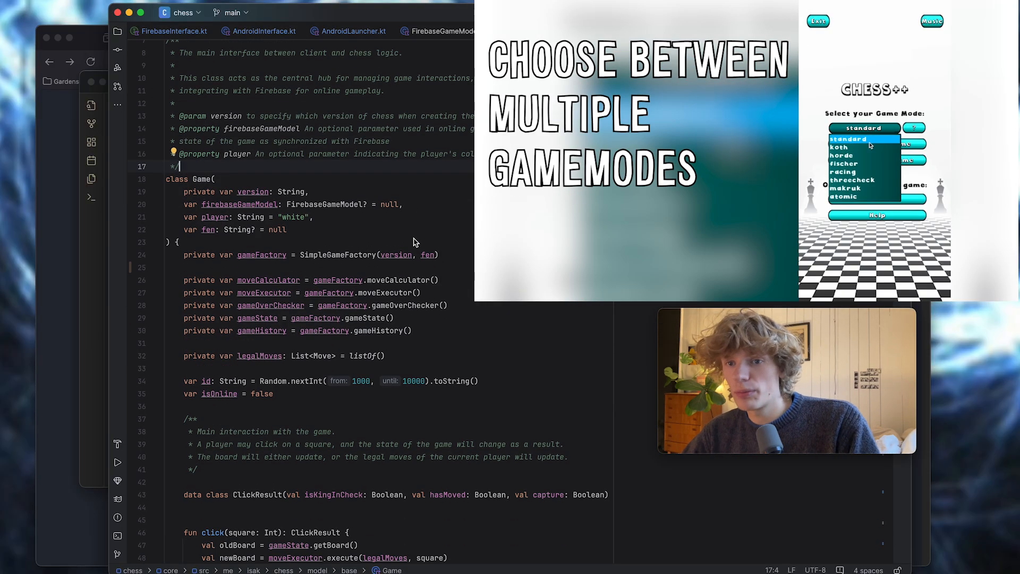
{"action": "scroll", "scroll_direction": "up", "scroll_amount": 3}
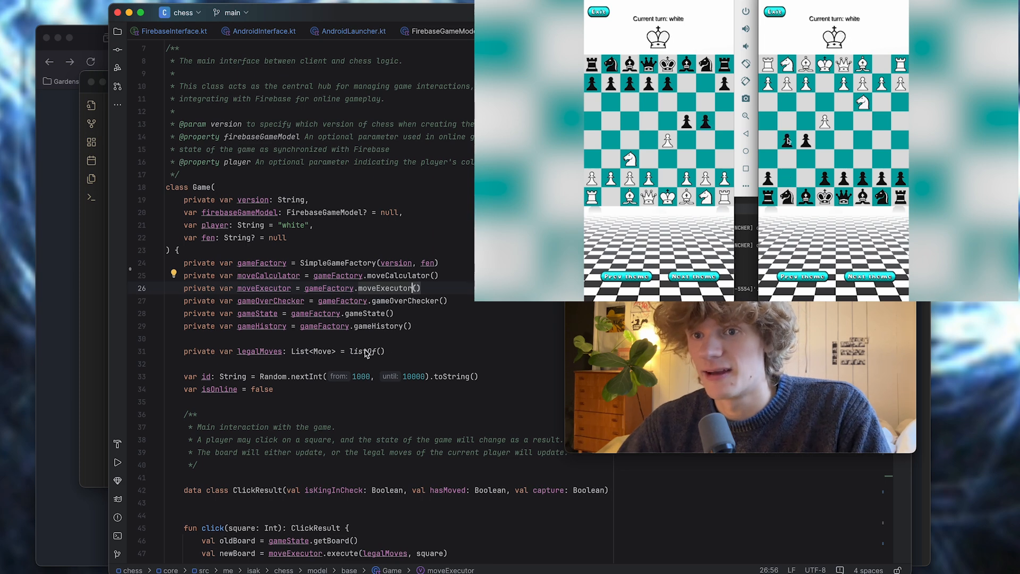
{"action": "scroll", "scroll_direction": "up", "scroll_amount": 3}
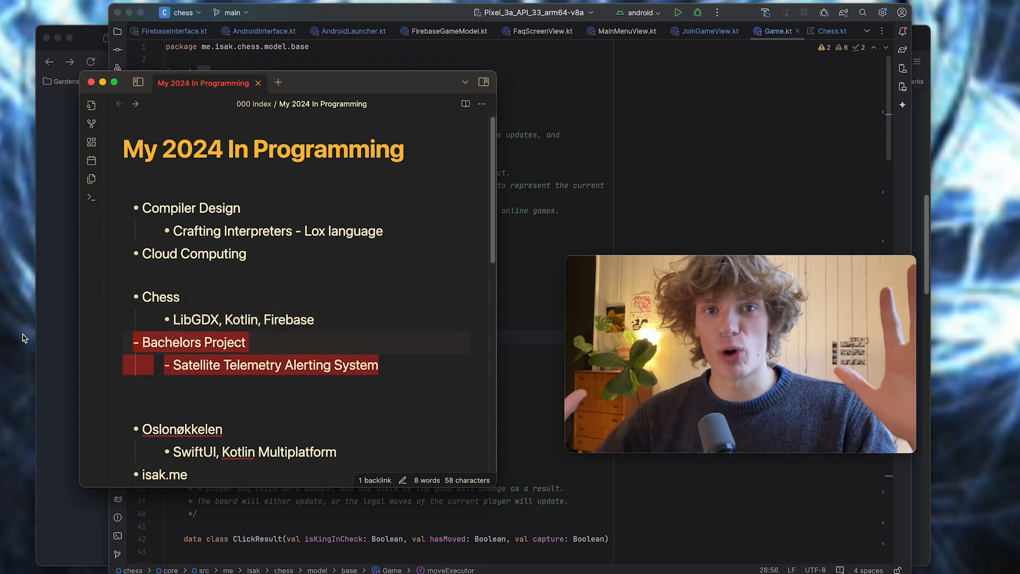
{"action": "mouse_move", "coordinate": [145, 316]}
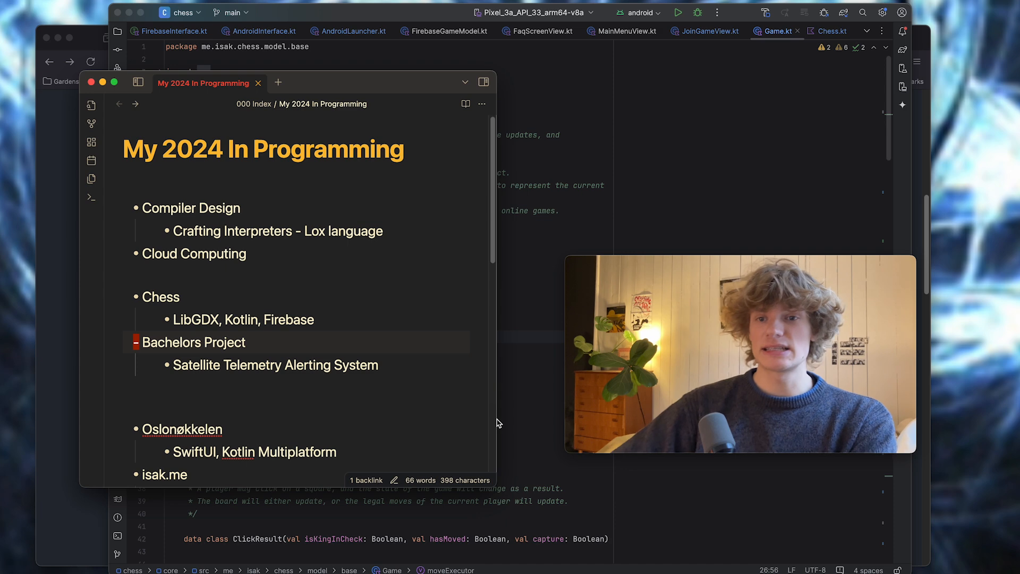
{"action": "mouse_move", "coordinate": [554, 125]}
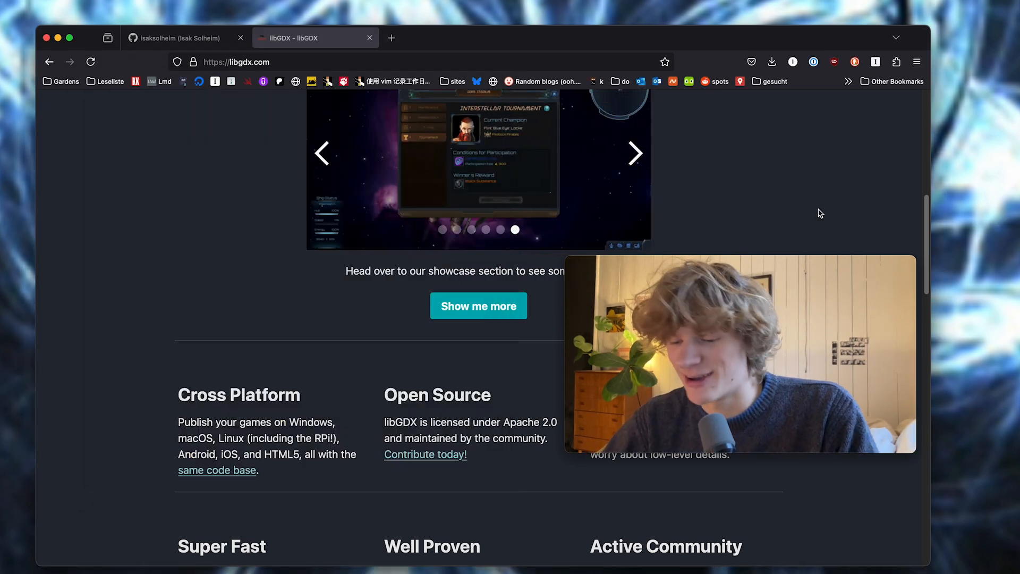
Search 'hypso', open the HYPSO-1 NTNU result and scroll its page.
{"action": "type", "text": "hypso-1 satellite"}
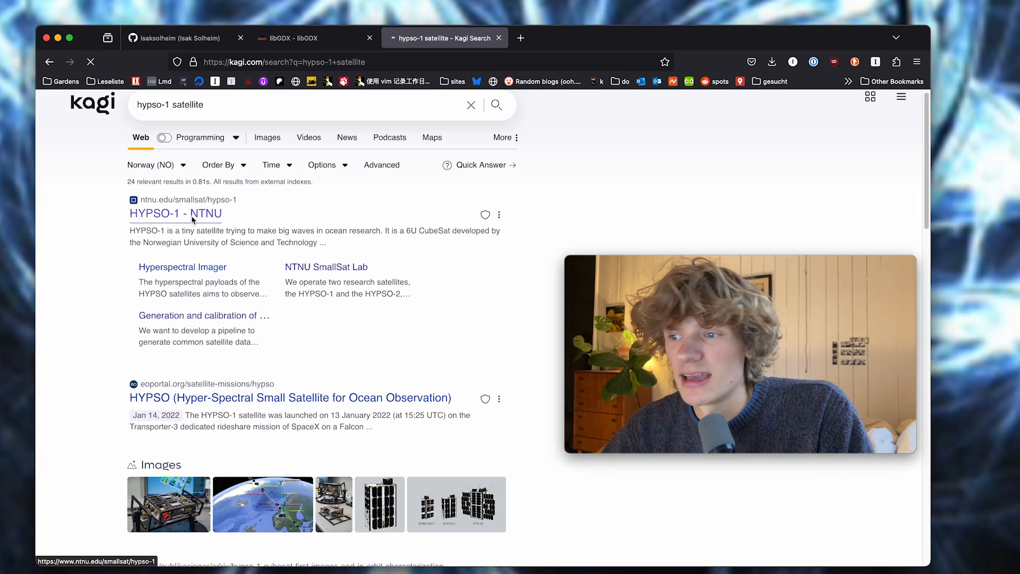
{"action": "left_click", "coordinate": [175, 214]}
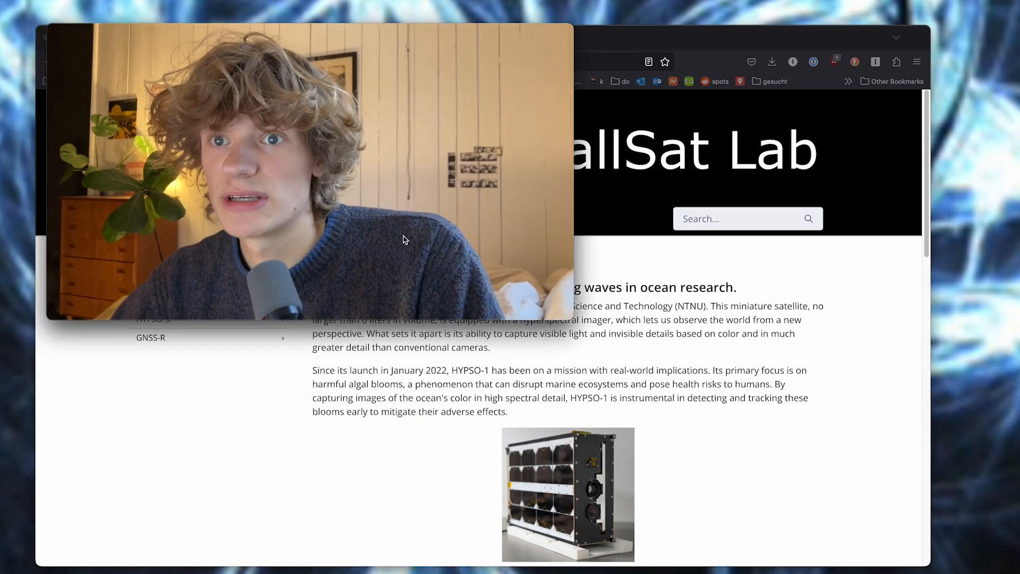
{"action": "scroll", "scroll_direction": "down", "scroll_amount": 3}
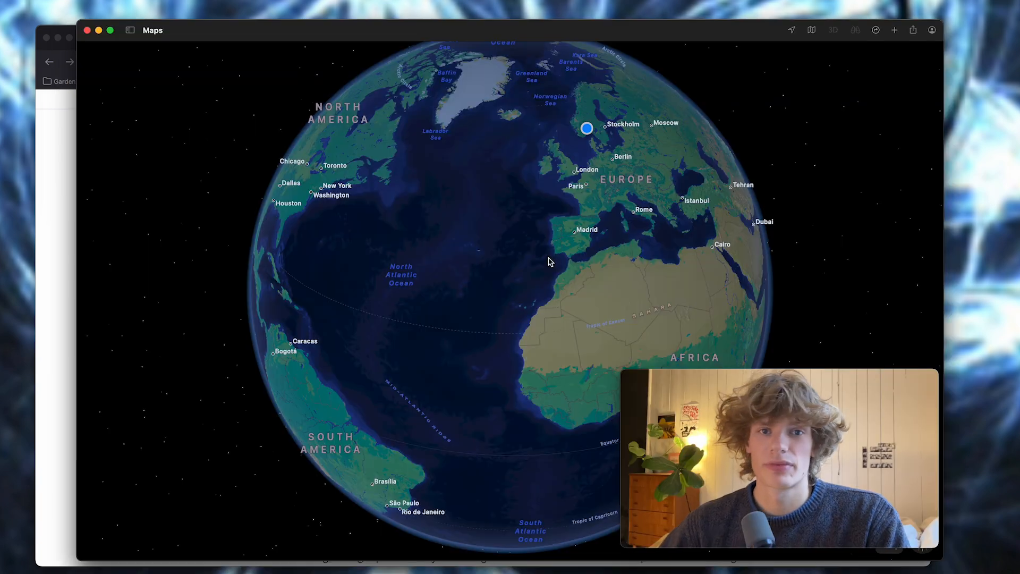
{"action": "mouse_move", "coordinate": [475, 197]}
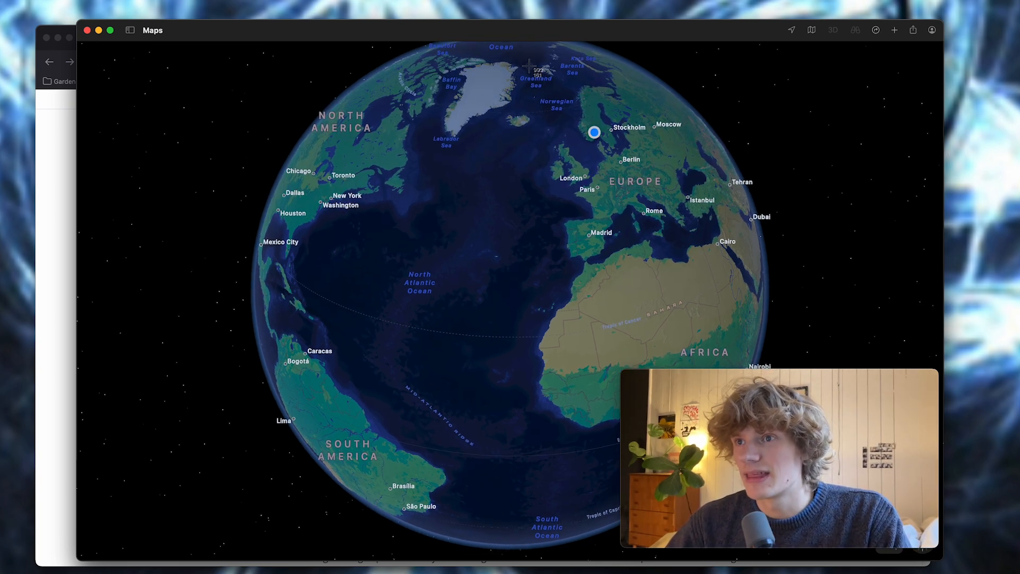
Zoom the Maps globe over the Atlantic toward South America and Africa.
{"action": "scroll", "scroll_direction": "down", "scroll_amount": 3}
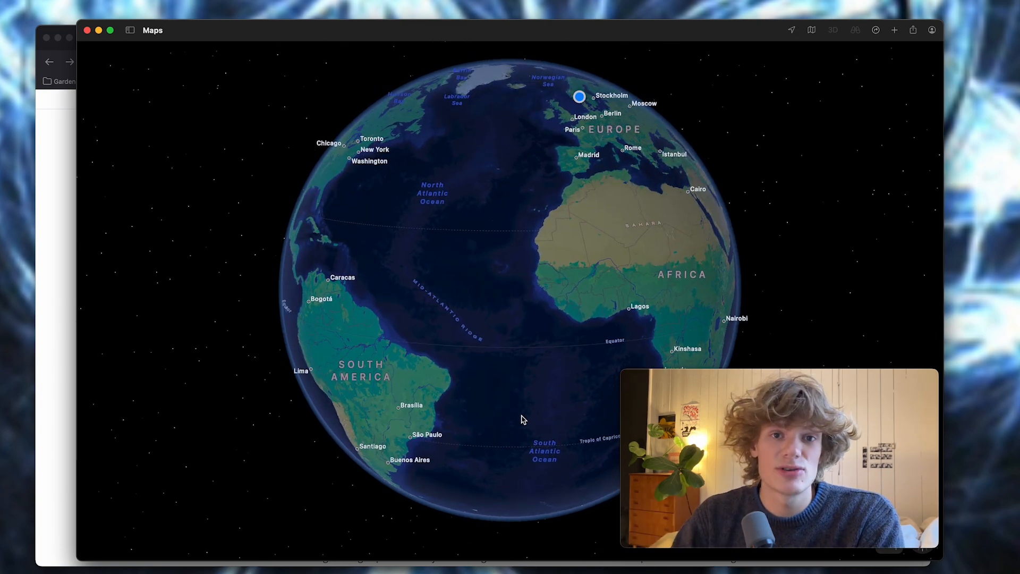
{"action": "mouse_move", "coordinate": [514, 166]}
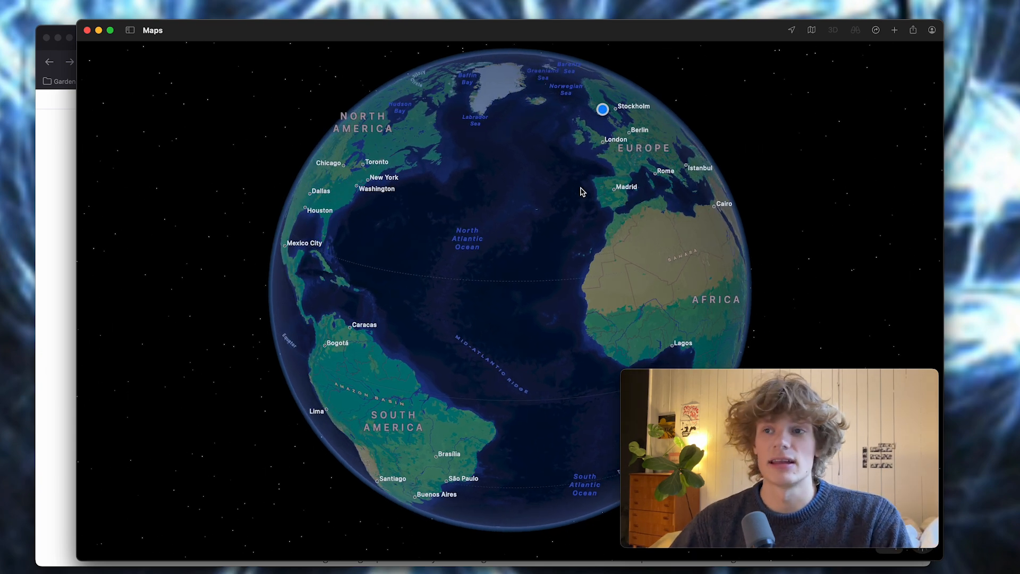
{"action": "mouse_move", "coordinate": [595, 298]}
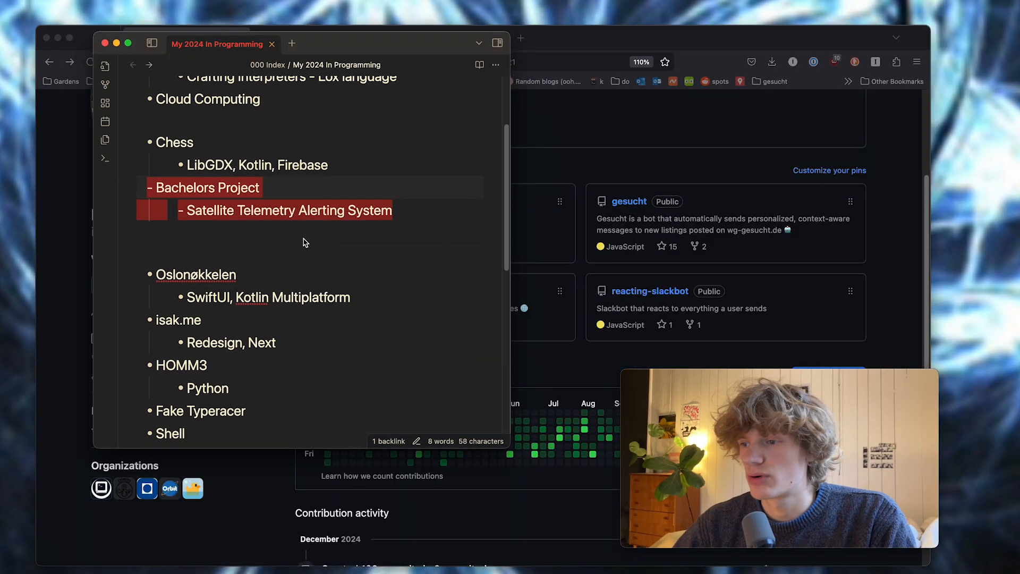
{"action": "mouse_move", "coordinate": [351, 305]}
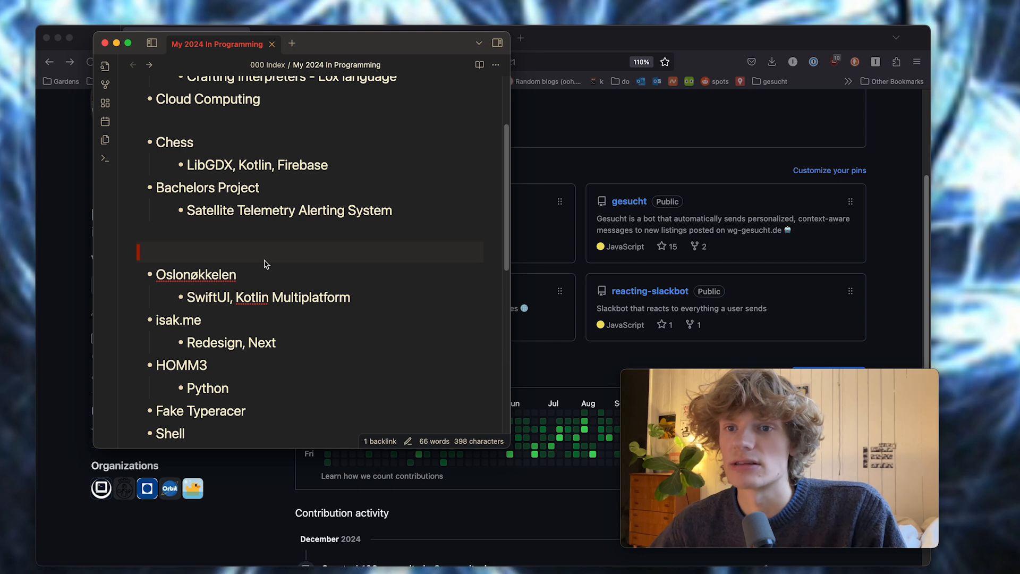
Scroll the Obsidian note down to the HTTP Server entry at the list's end.
{"action": "scroll", "scroll_direction": "down", "scroll_amount": 3}
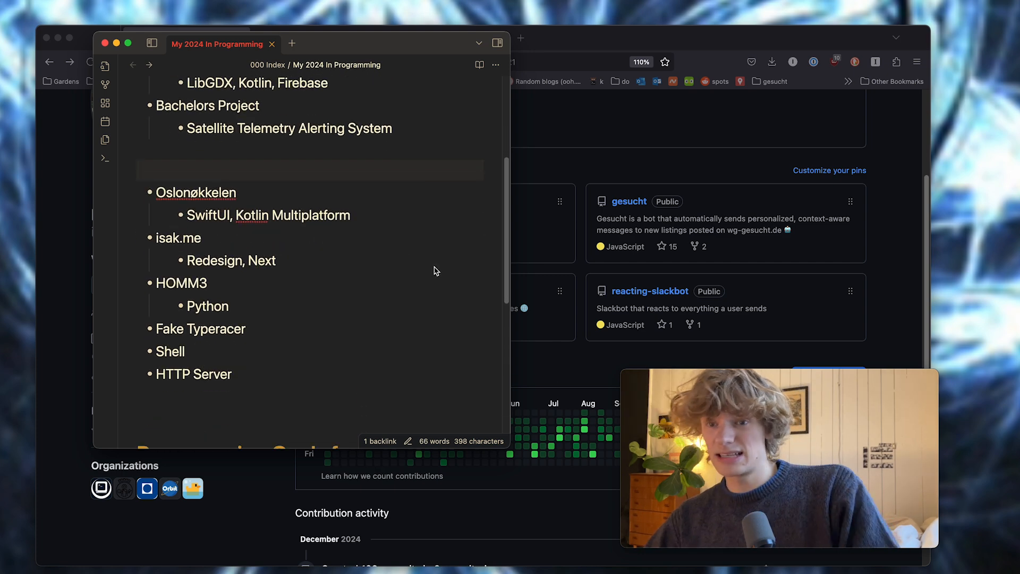
{"action": "scroll", "scroll_direction": "down", "scroll_amount": 3}
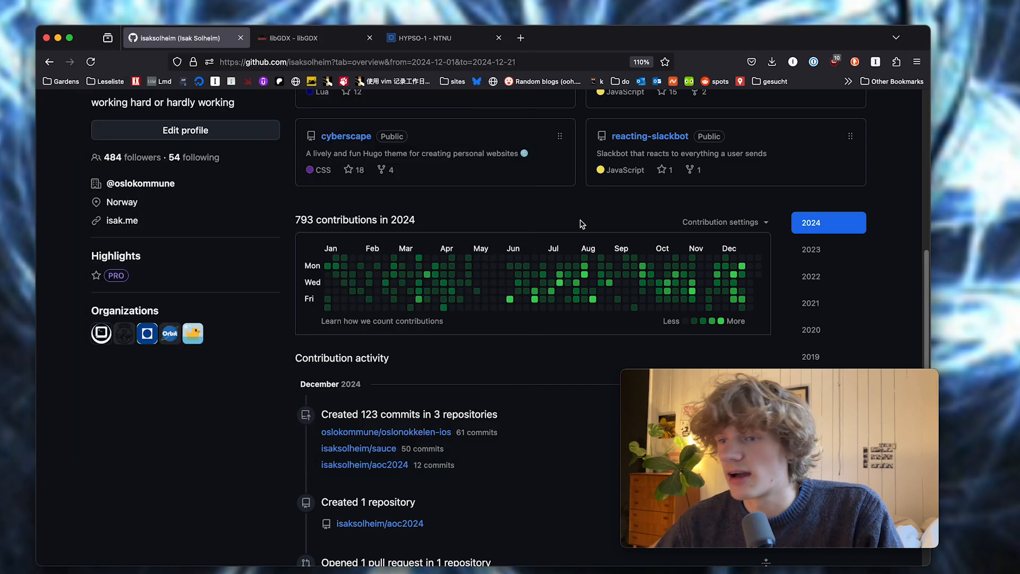
Search 'kontlinconf', open the KotlinConf 2025 site and scroll through its pages.
{"action": "type", "text": "kontlinconf"}
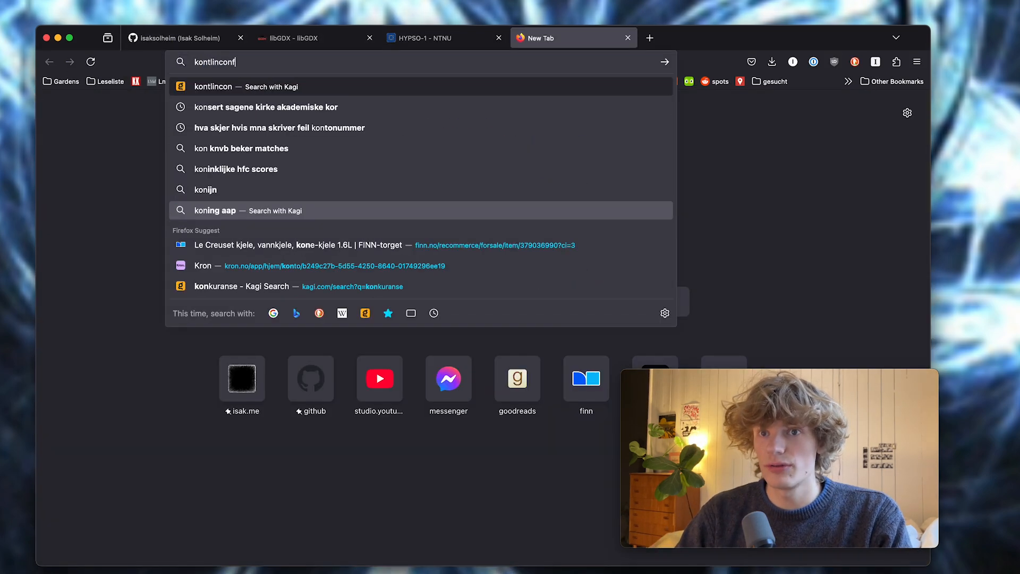
{"action": "key", "text": "Return"}
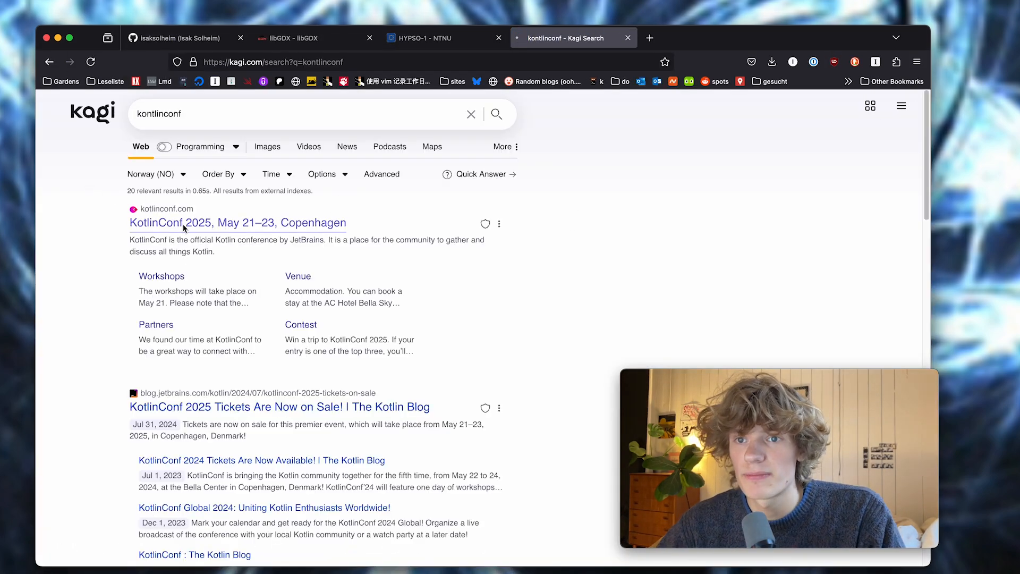
{"action": "left_click", "coordinate": [237, 222]}
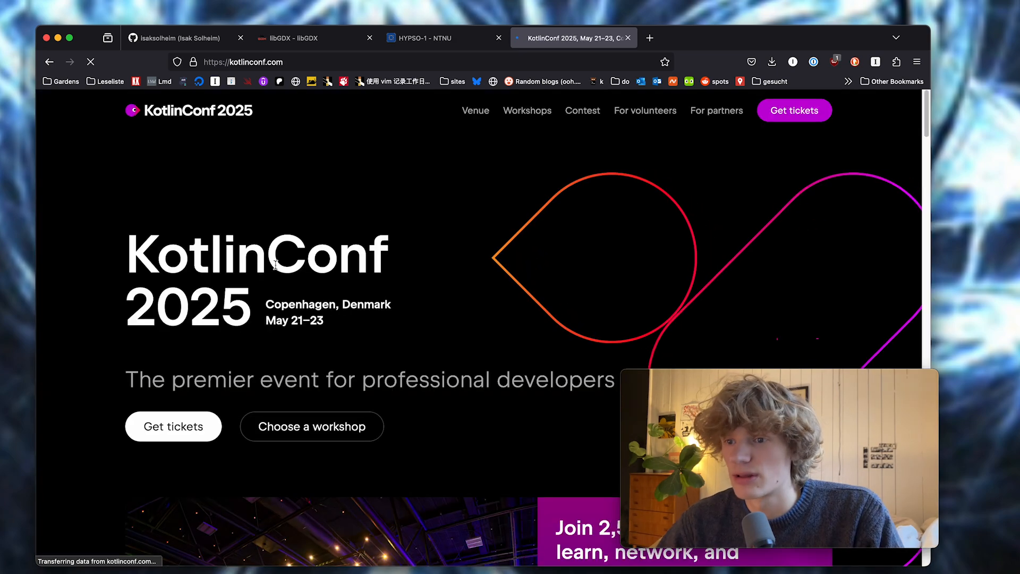
{"action": "scroll", "scroll_direction": "down", "scroll_amount": 3}
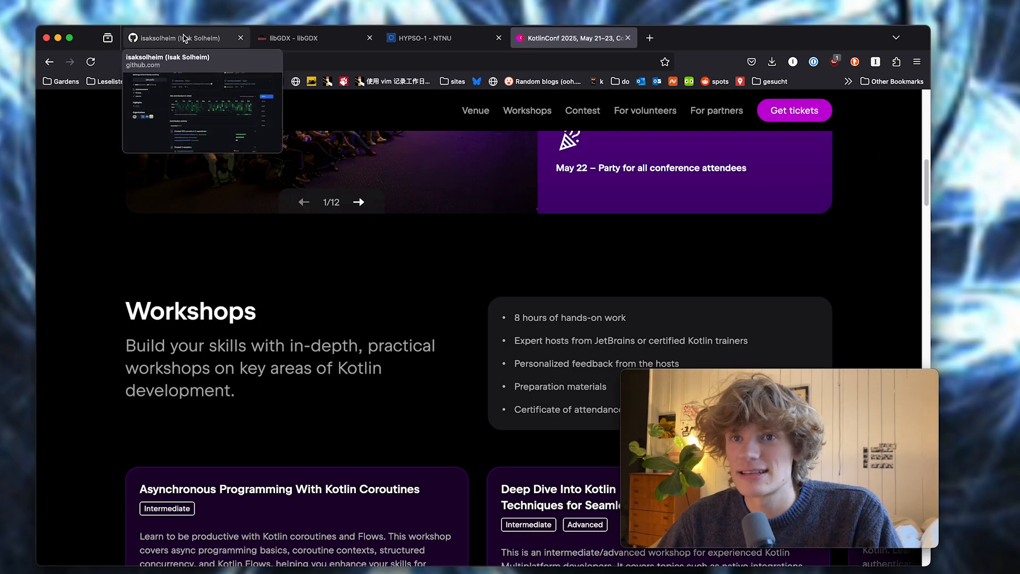
{"action": "mouse_move", "coordinate": [384, 230]}
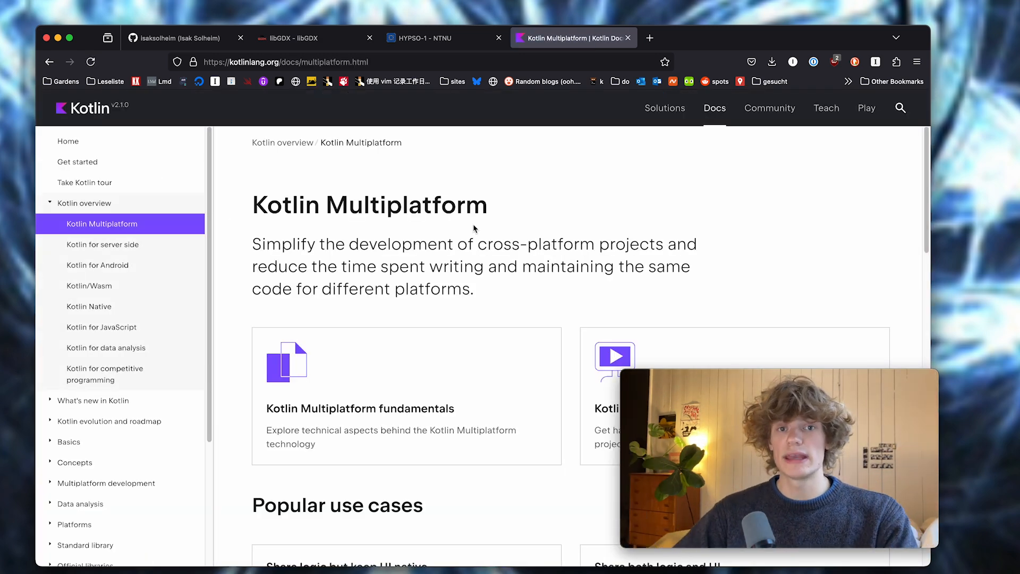
{"action": "scroll", "scroll_direction": "down", "scroll_amount": 3}
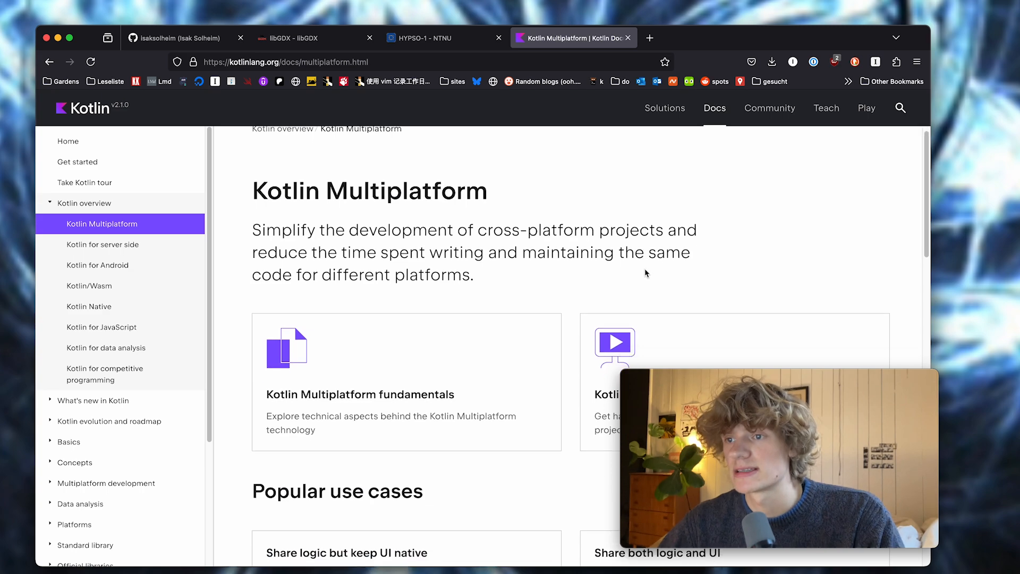
{"action": "scroll", "scroll_direction": "down", "scroll_amount": 3}
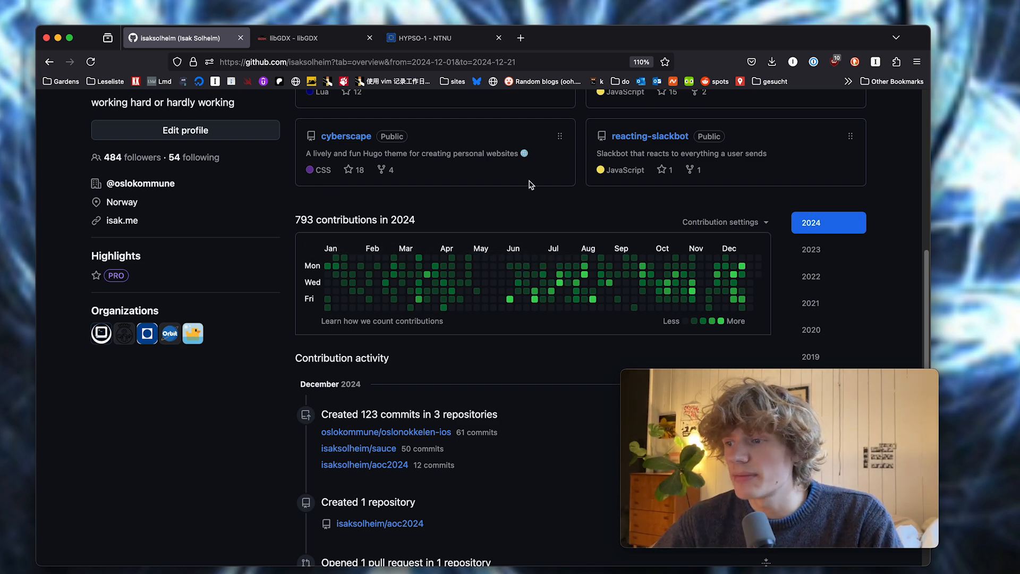
{"action": "mouse_move", "coordinate": [780, 339]}
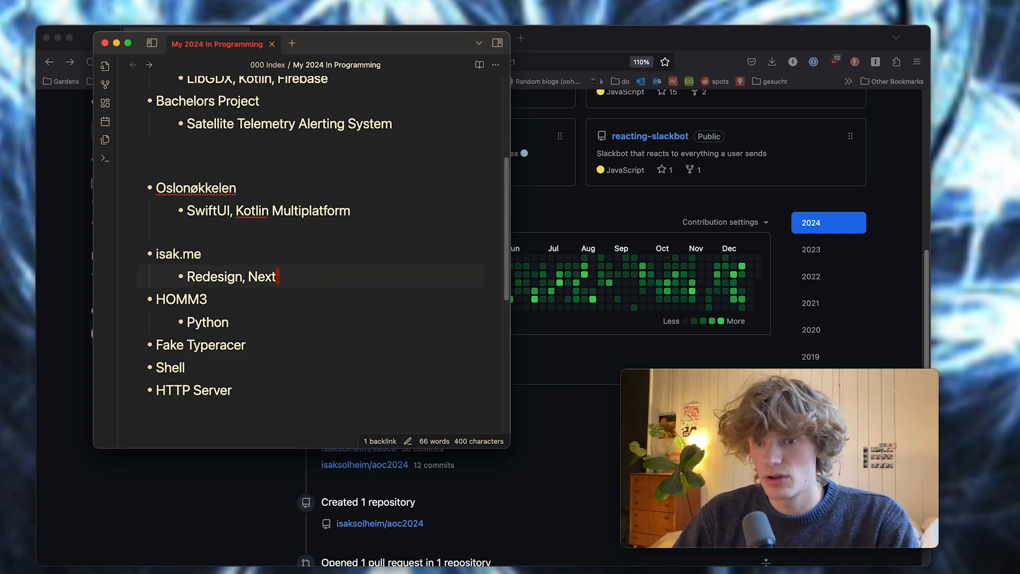
Open a new blank browser tab after reviewing the isak.me entry.
{"action": "left_click", "coordinate": [649, 38]}
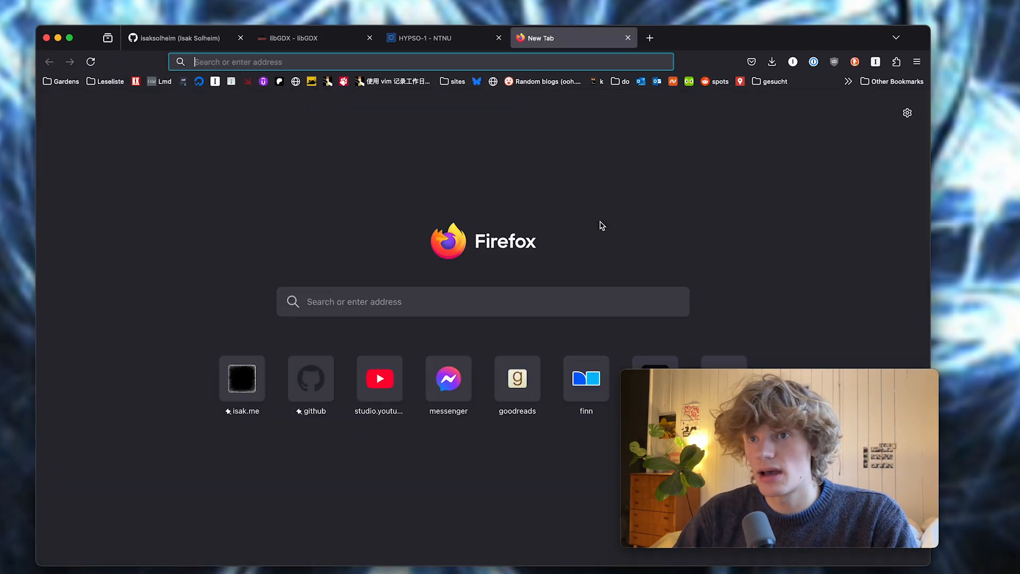
Open the isak.me blog and read the 'Giveaway and a Book Review' post.
{"action": "left_click", "coordinate": [241, 378]}
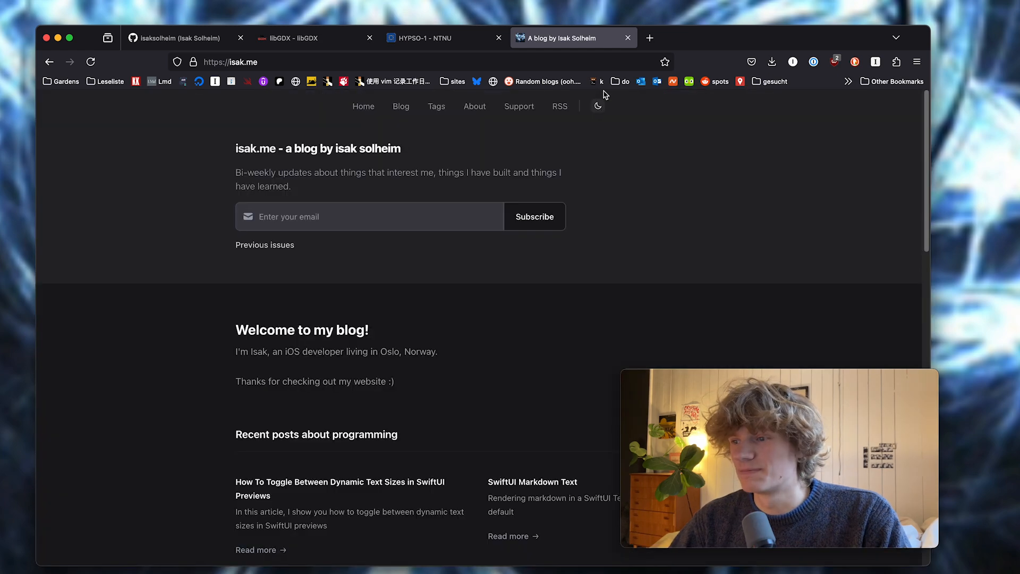
{"action": "scroll", "scroll_direction": "down", "scroll_amount": 3}
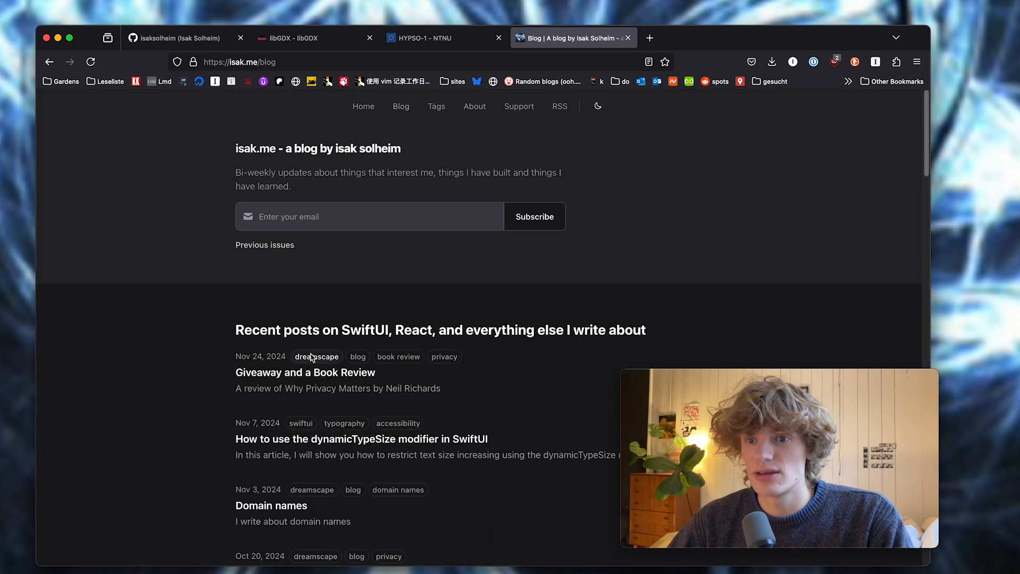
{"action": "left_click", "coordinate": [305, 372]}
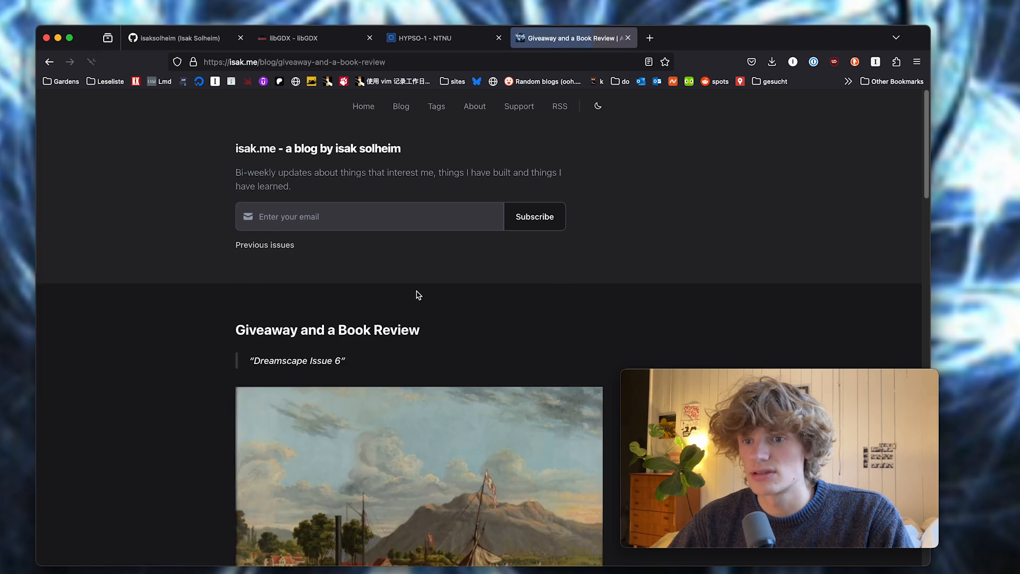
{"action": "scroll", "scroll_direction": "down", "scroll_amount": 3}
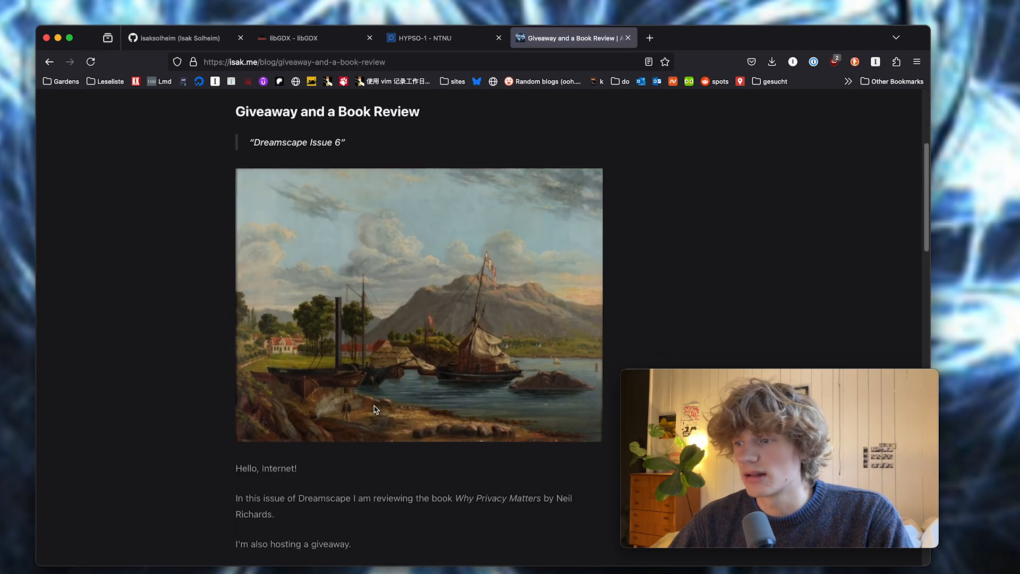
{"action": "scroll", "scroll_direction": "down", "scroll_amount": 3}
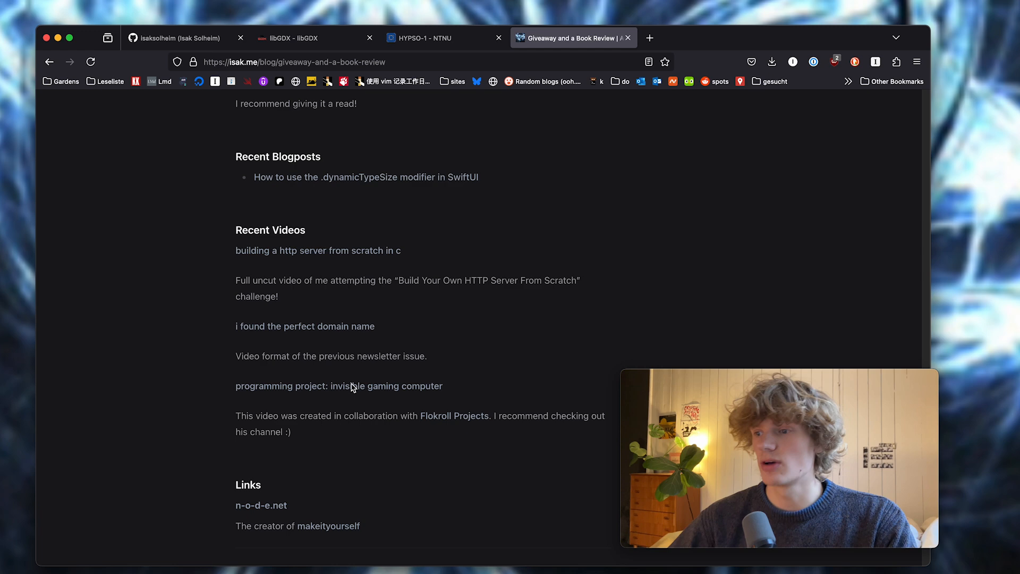
{"action": "scroll", "scroll_direction": "up", "scroll_amount": 3}
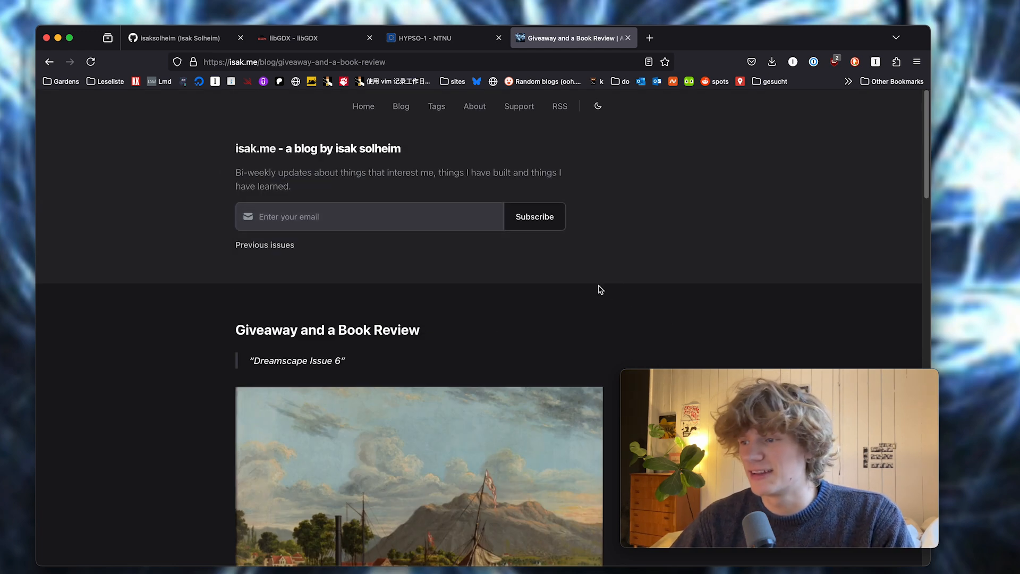
{"action": "mouse_move", "coordinate": [559, 106]}
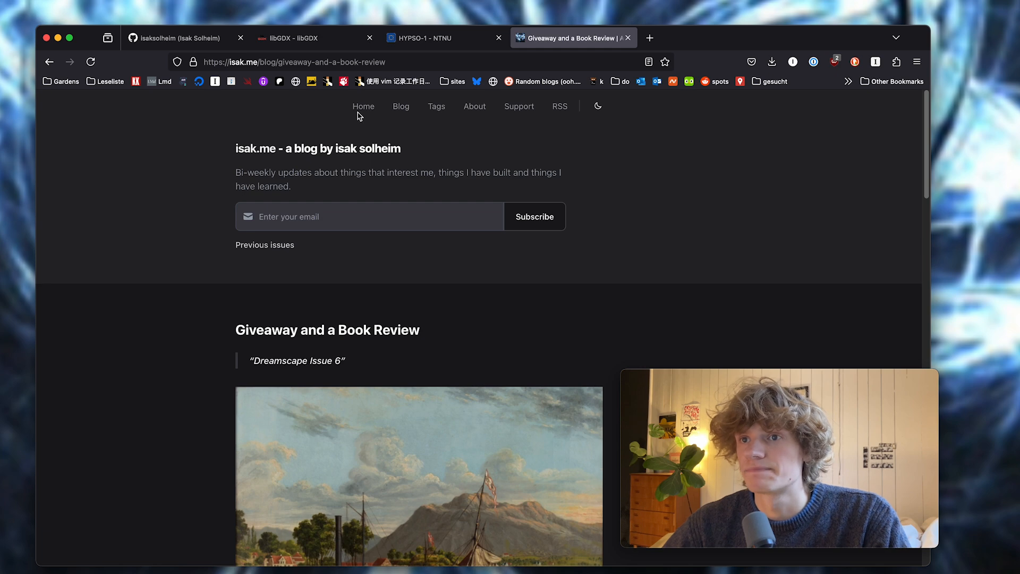
Return to the isak.me blog home page and scroll through it.
{"action": "left_click", "coordinate": [364, 106]}
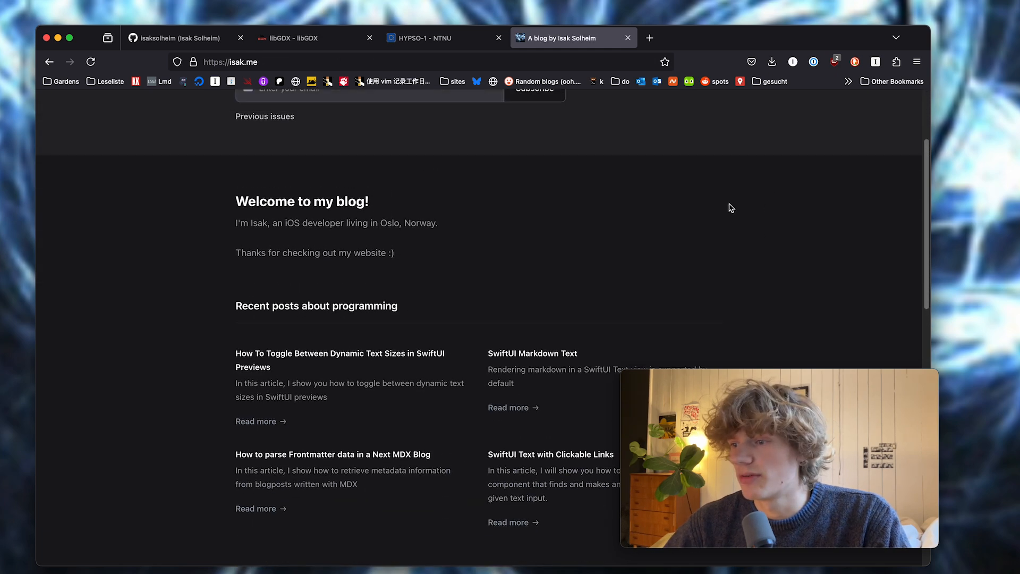
{"action": "scroll", "scroll_direction": "up", "scroll_amount": 3}
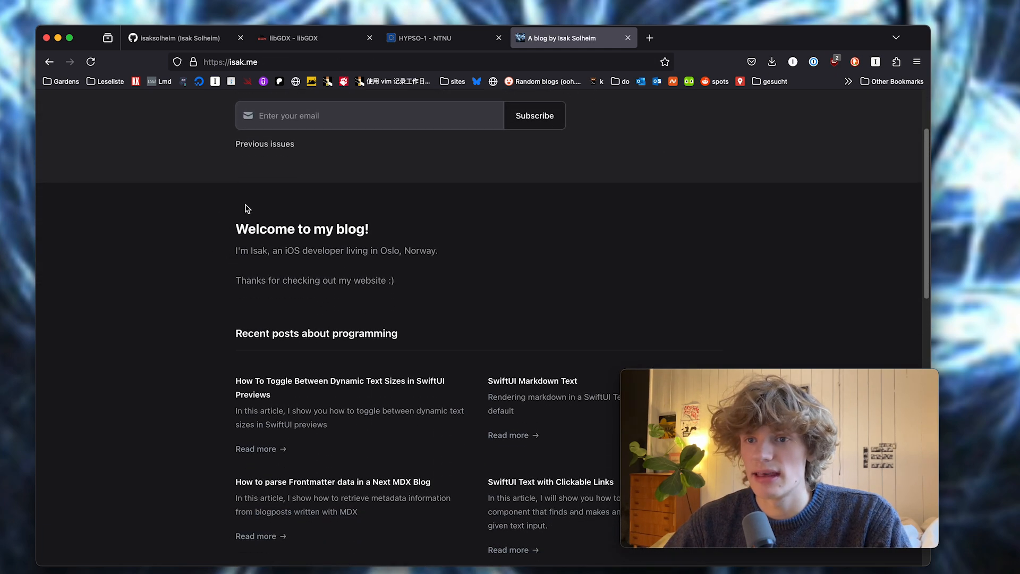
{"action": "scroll", "scroll_direction": "down", "scroll_amount": 3}
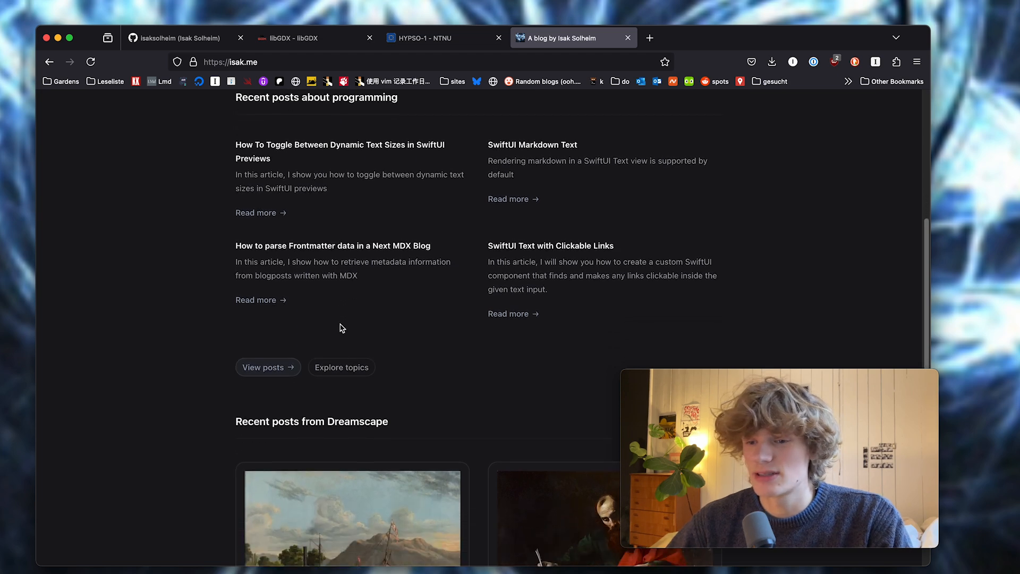
{"action": "scroll", "scroll_direction": "down", "scroll_amount": 3}
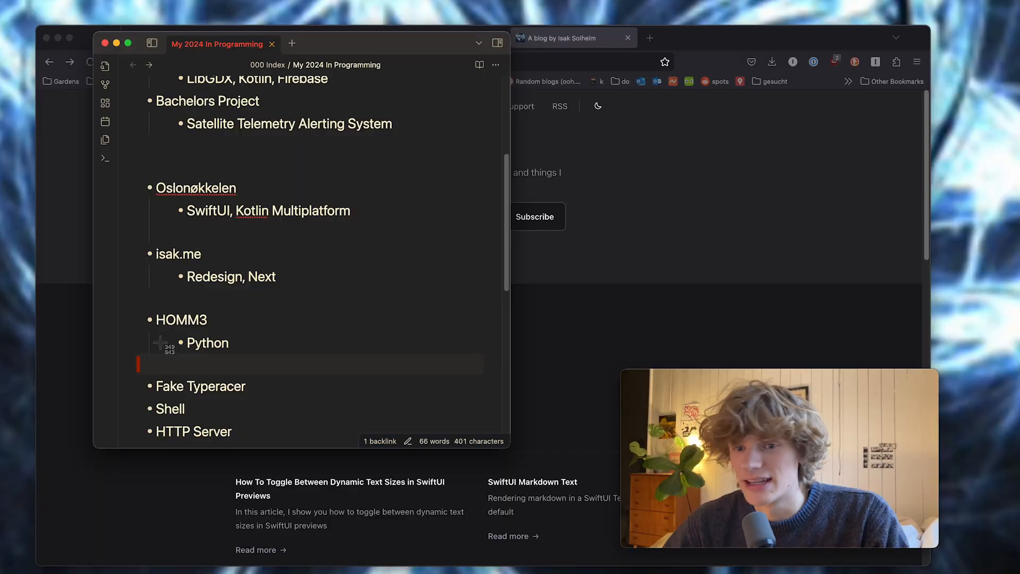
Insert a blank line after Fake Typeracer in the project list.
{"action": "scroll", "scroll_direction": "down", "scroll_amount": 3}
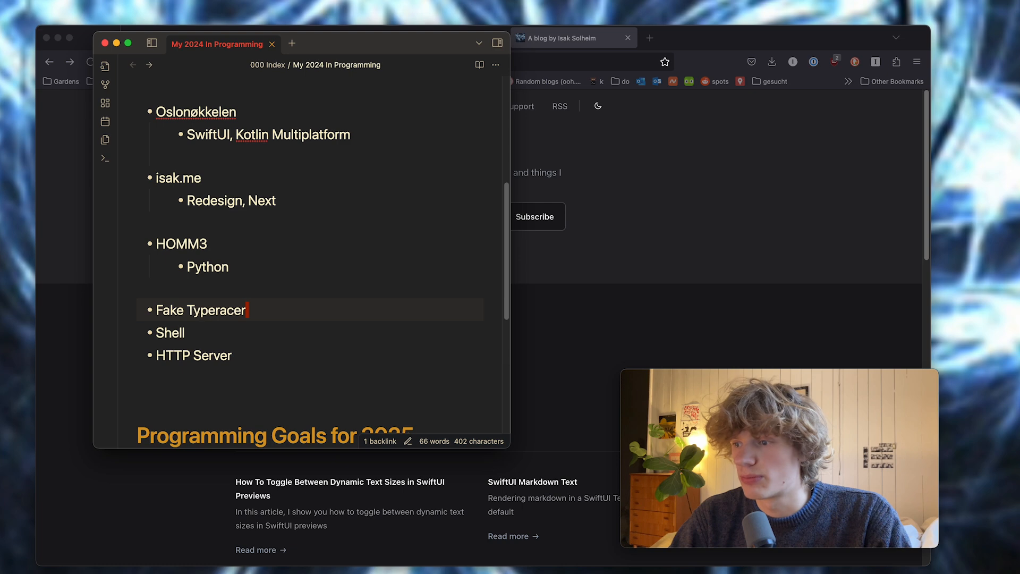
{"action": "key", "text": "enter"}
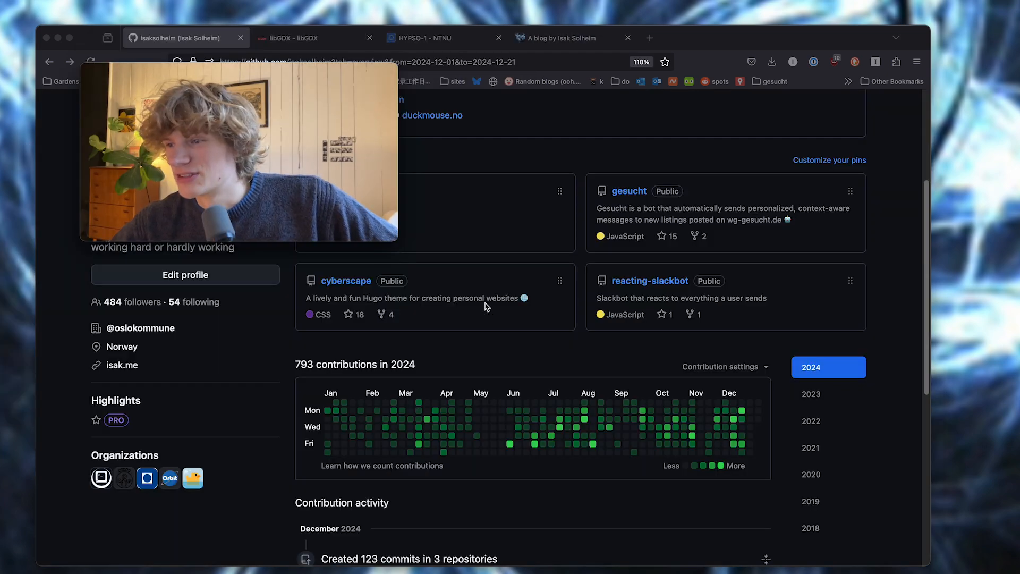
{"action": "mouse_move", "coordinate": [447, 344]}
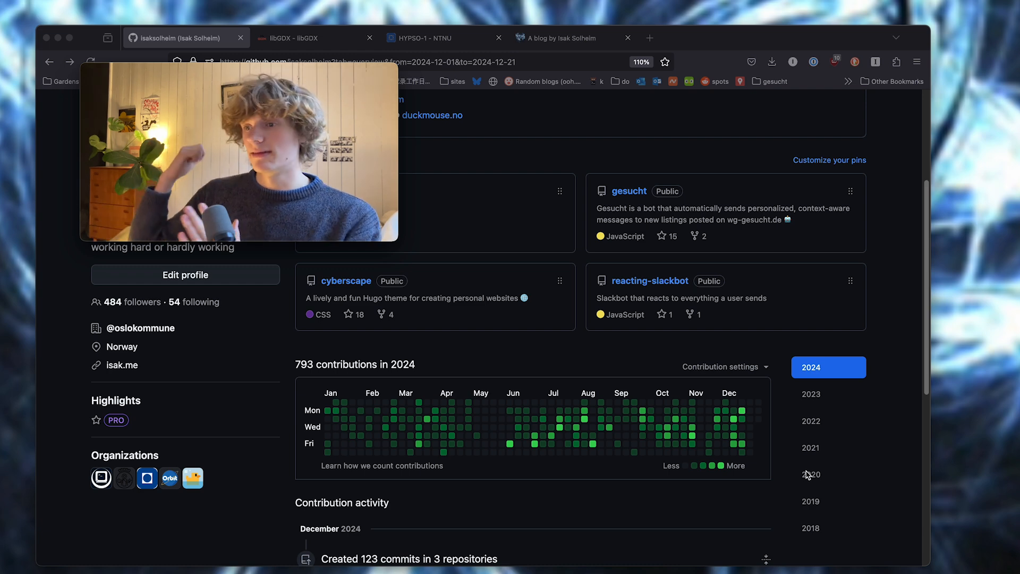
{"action": "mouse_move", "coordinate": [654, 356]}
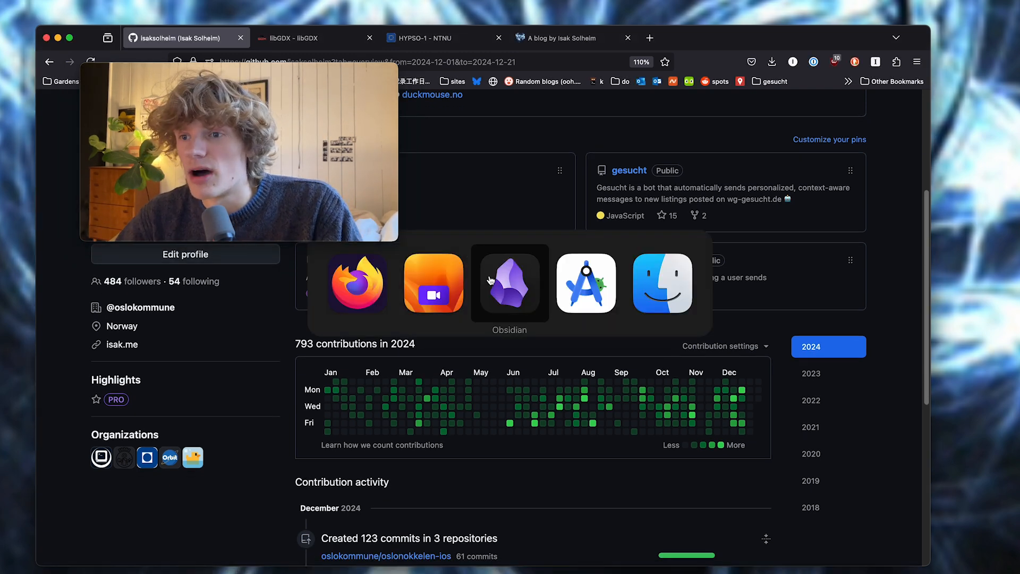
Scroll the note down to the Programming Goals for 2025 heading.
{"action": "left_click", "coordinate": [509, 283]}
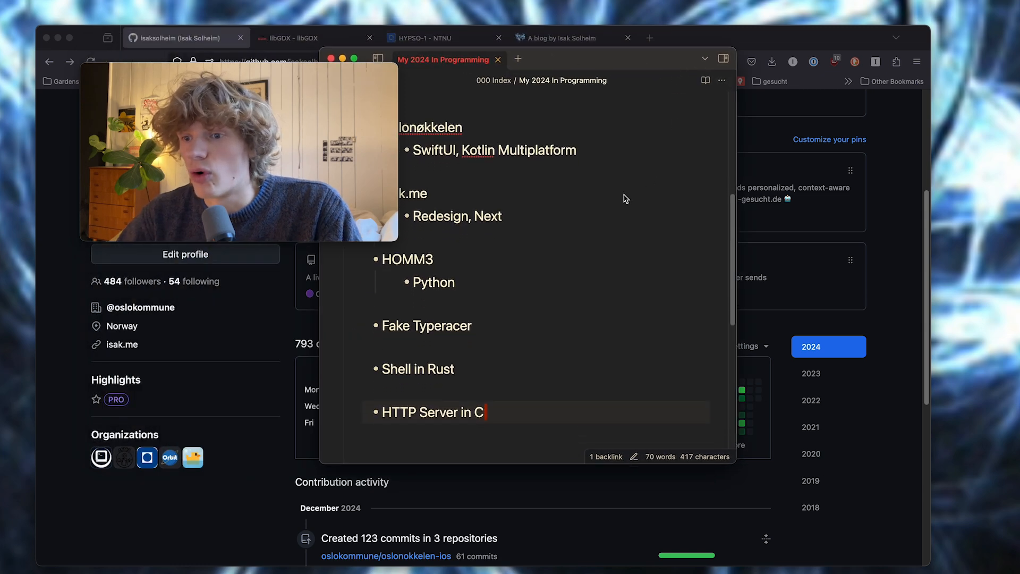
{"action": "scroll", "scroll_direction": "down", "scroll_amount": 3}
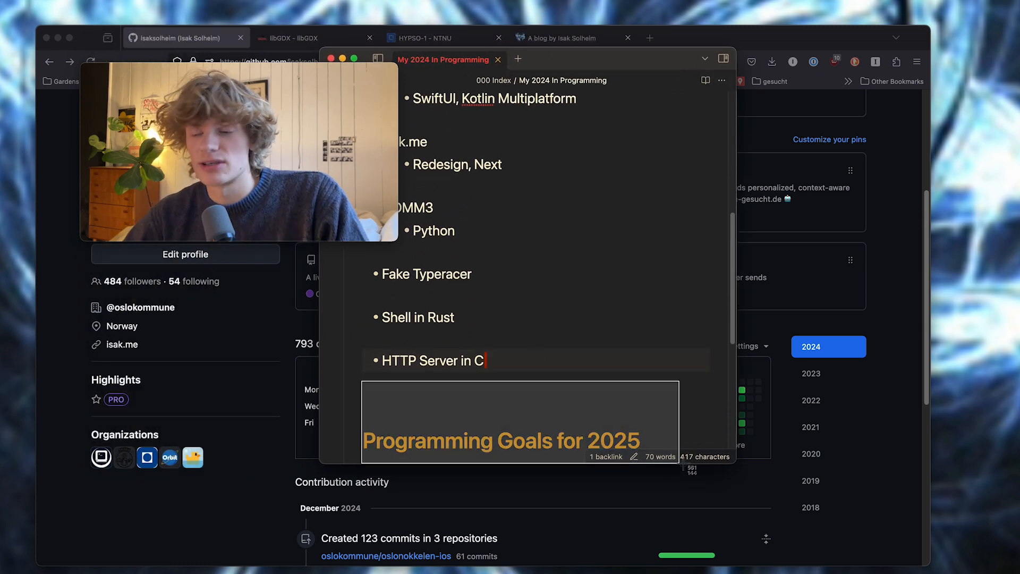